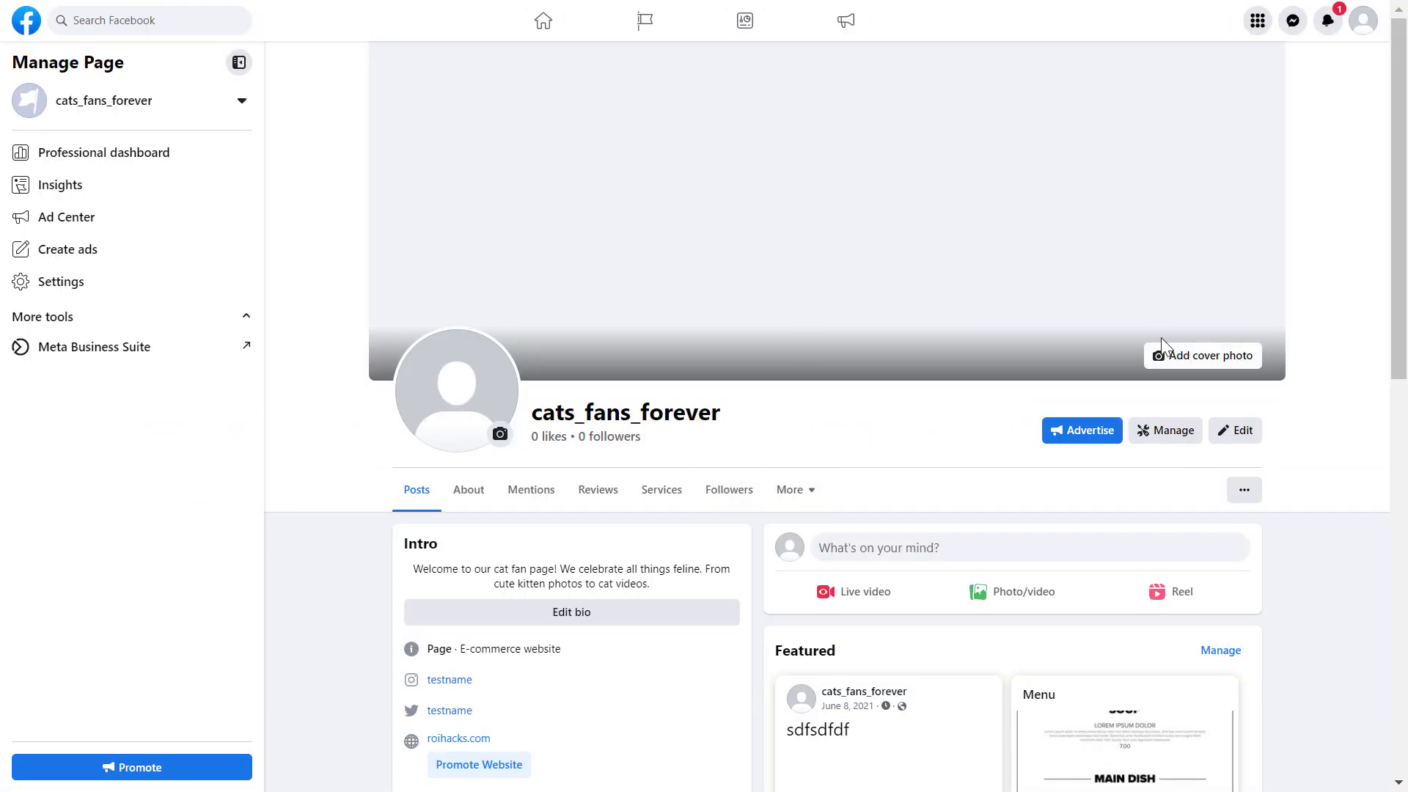
mouse_move(1033, 572)
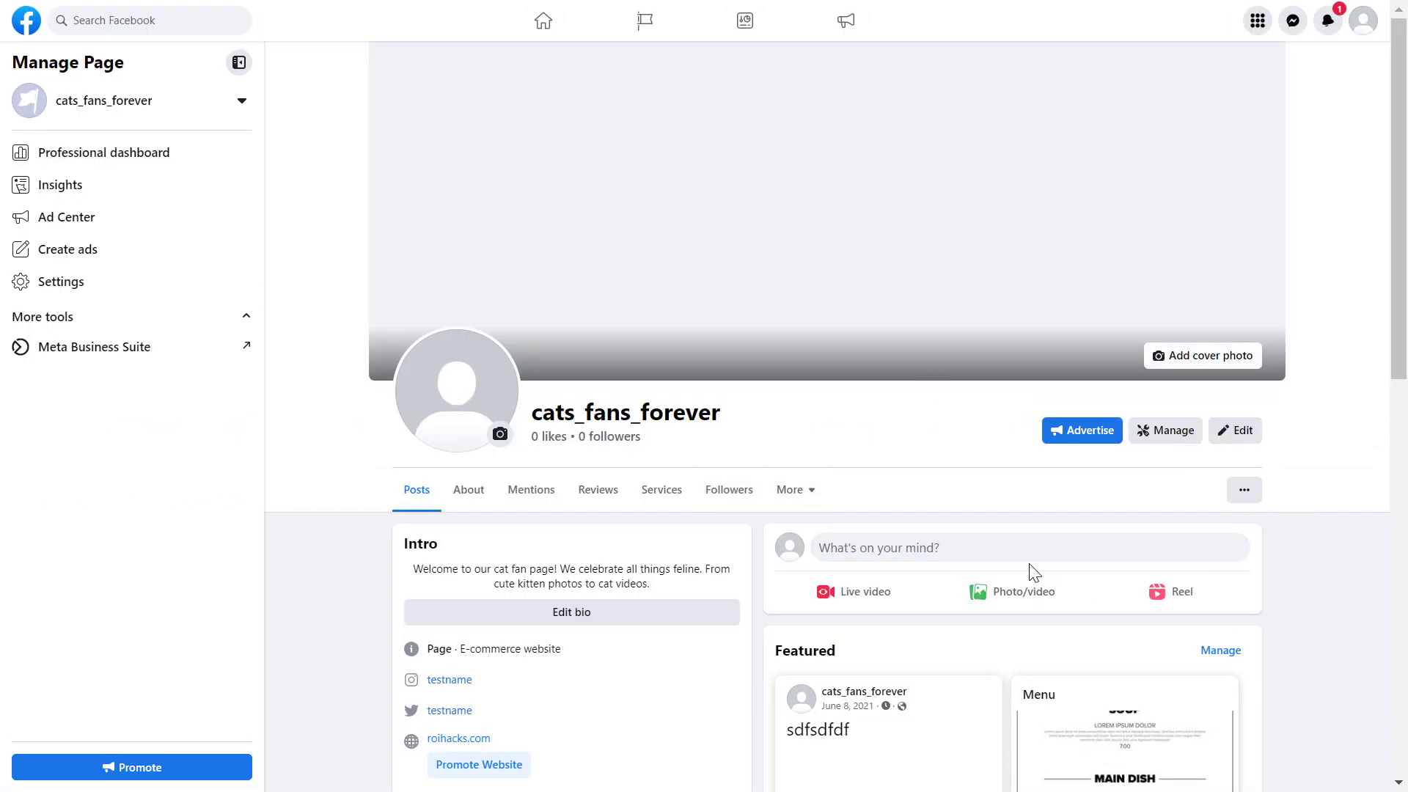
mouse_move(1105, 488)
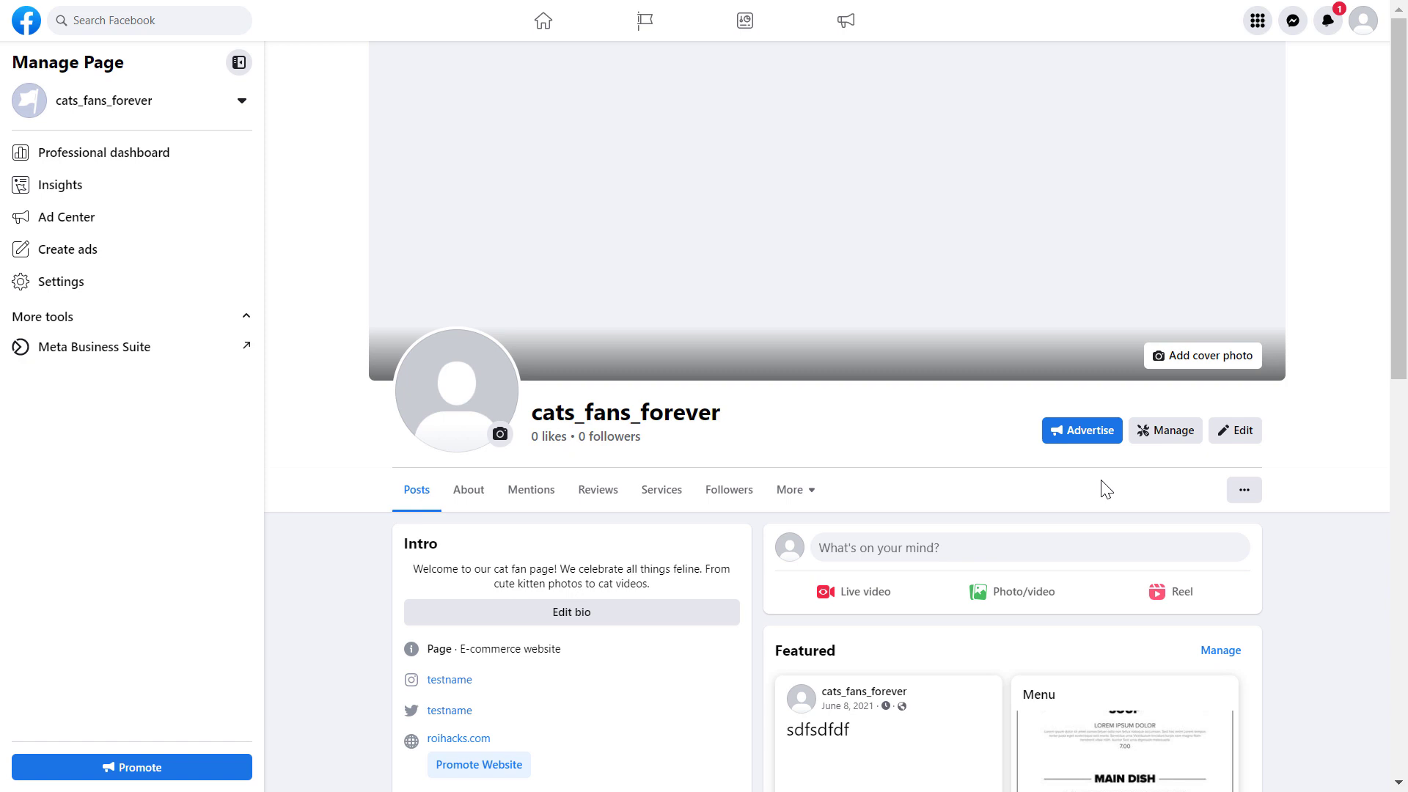
Add an action button to cats_fans_forever and pick Book Now from the options.
click(1362, 20)
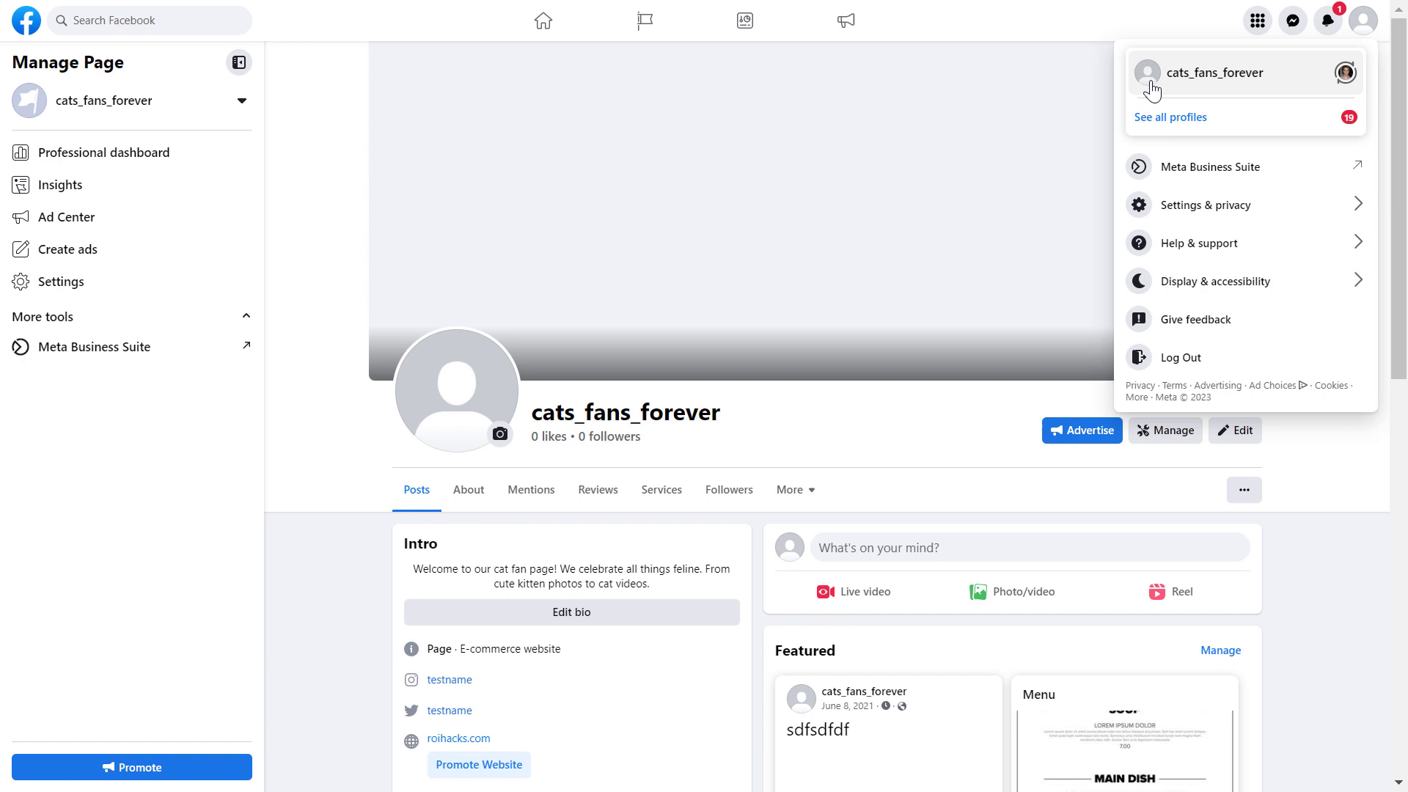
mouse_move(1267, 79)
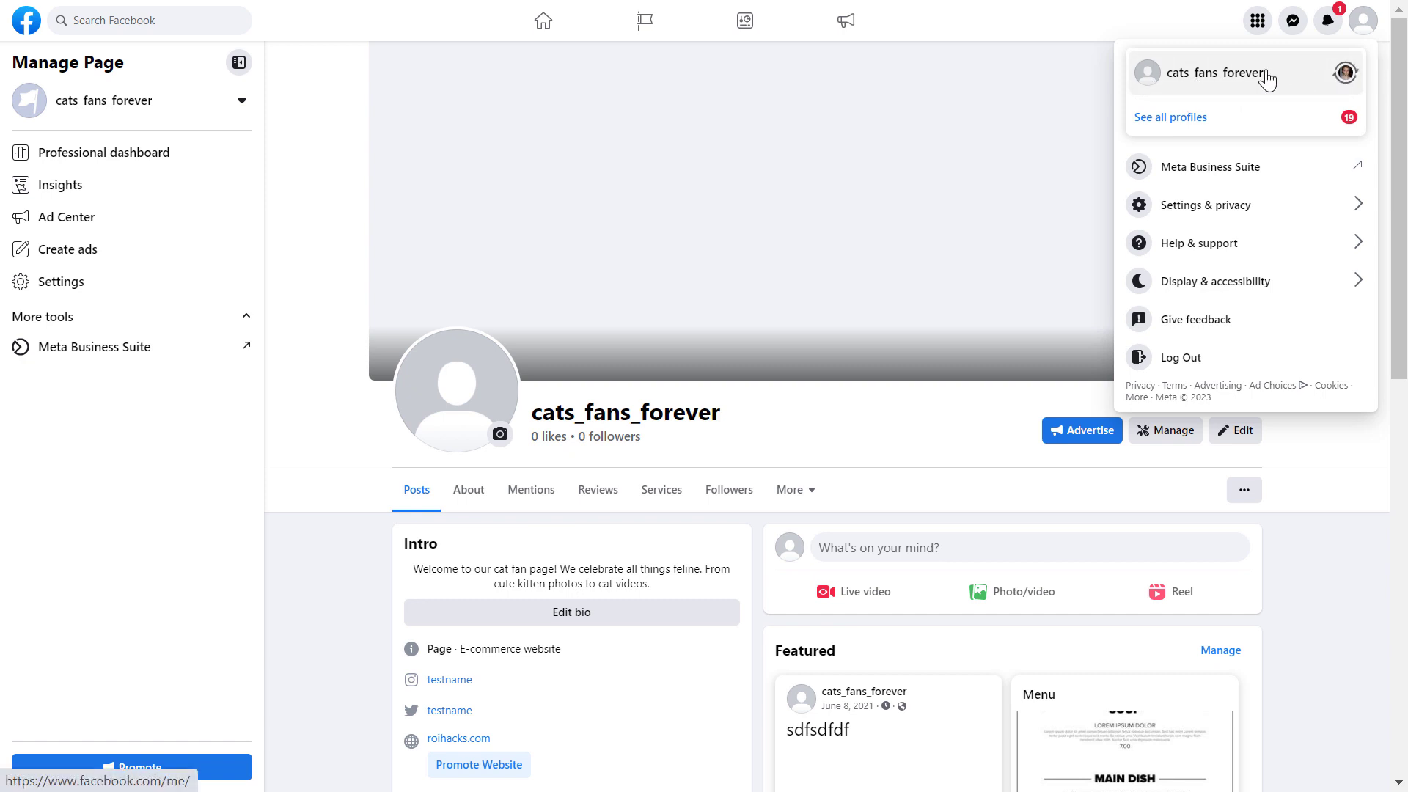
mouse_move(845, 265)
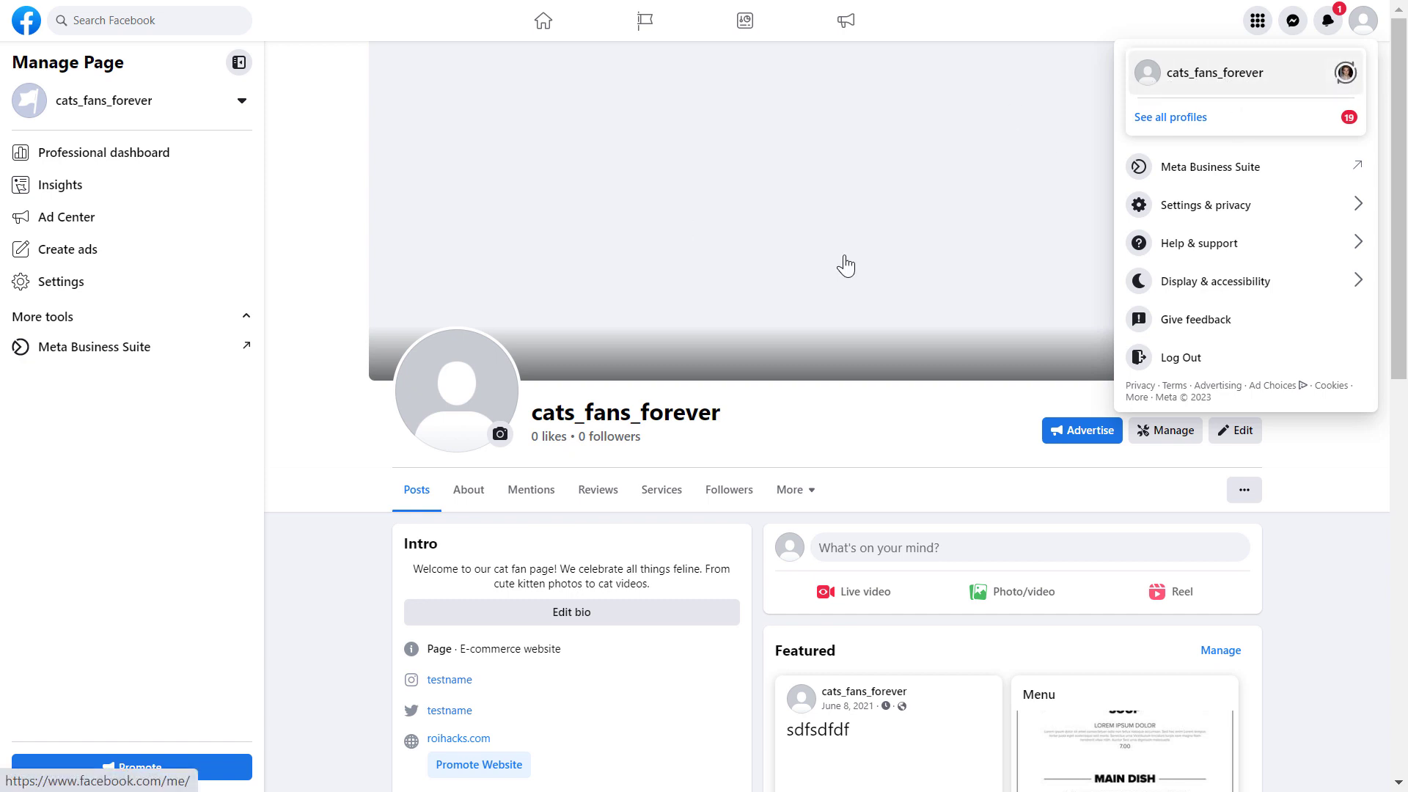
mouse_move(1164, 110)
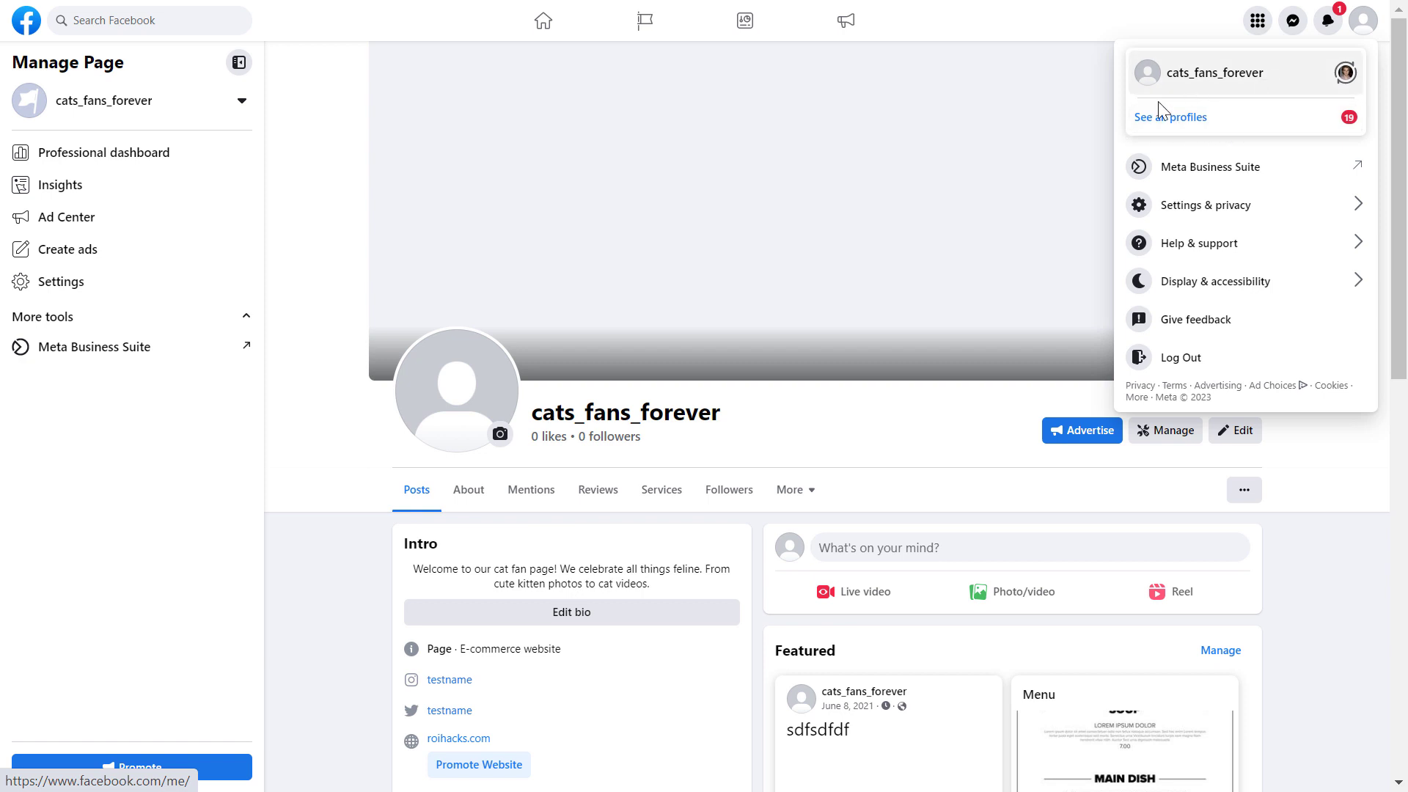
mouse_move(1171, 124)
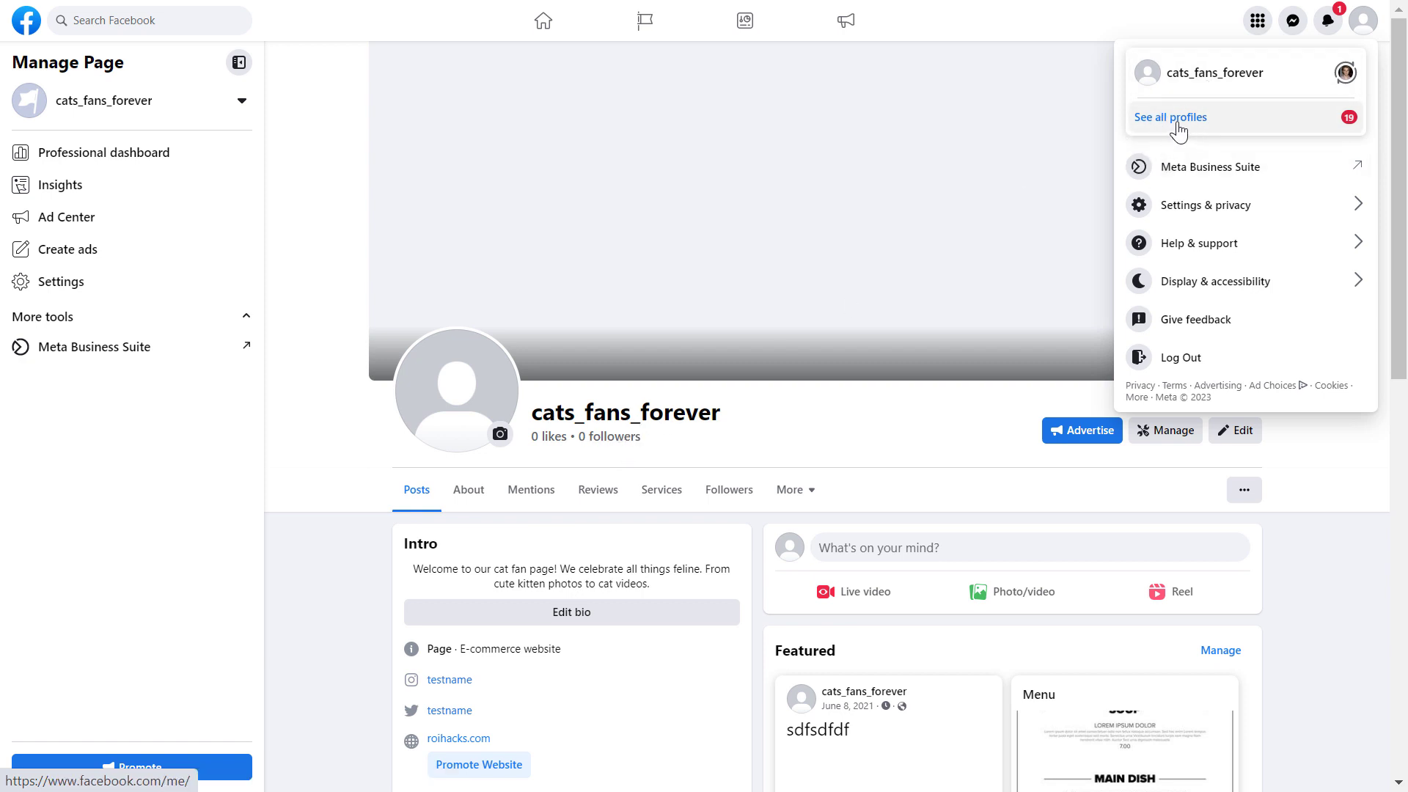
mouse_move(1147, 125)
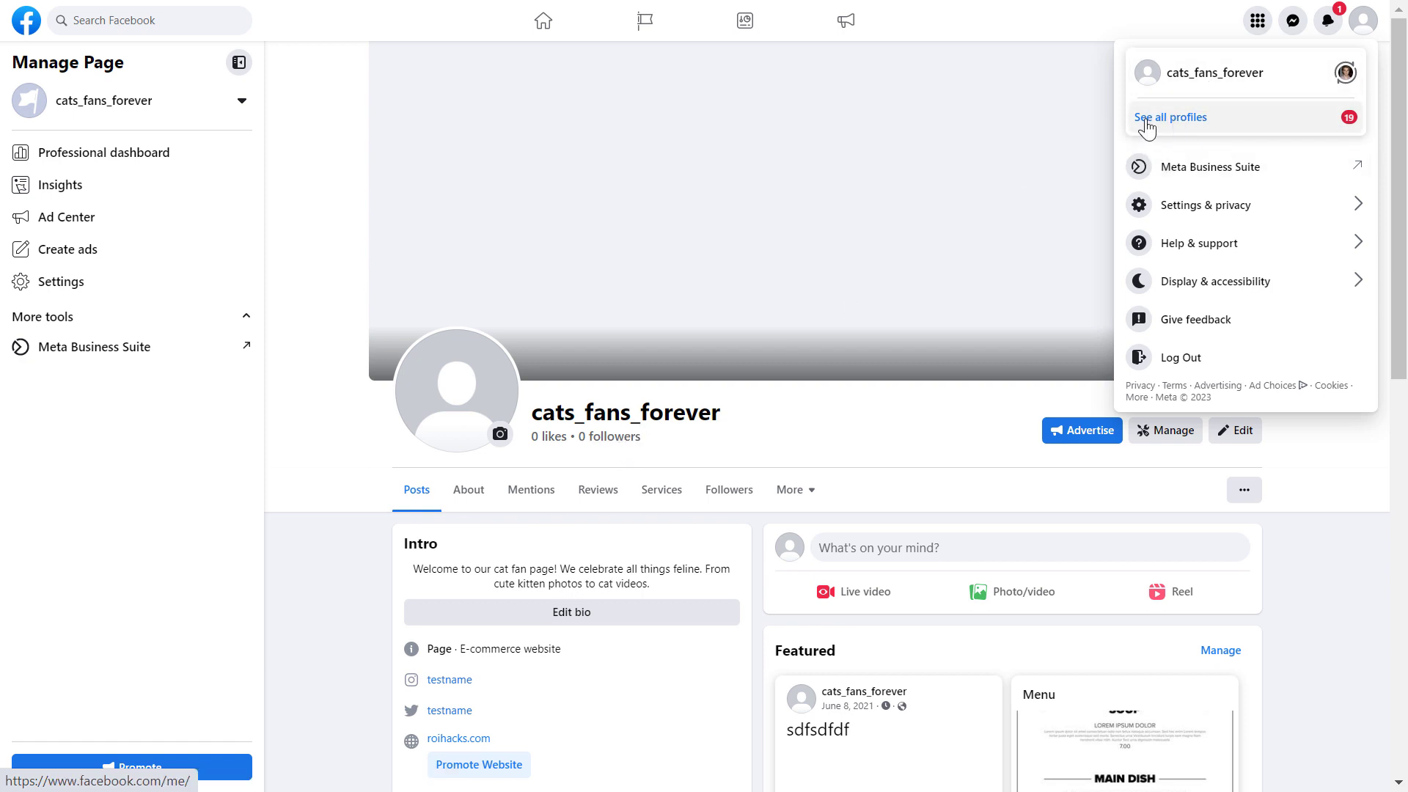
mouse_move(1208, 132)
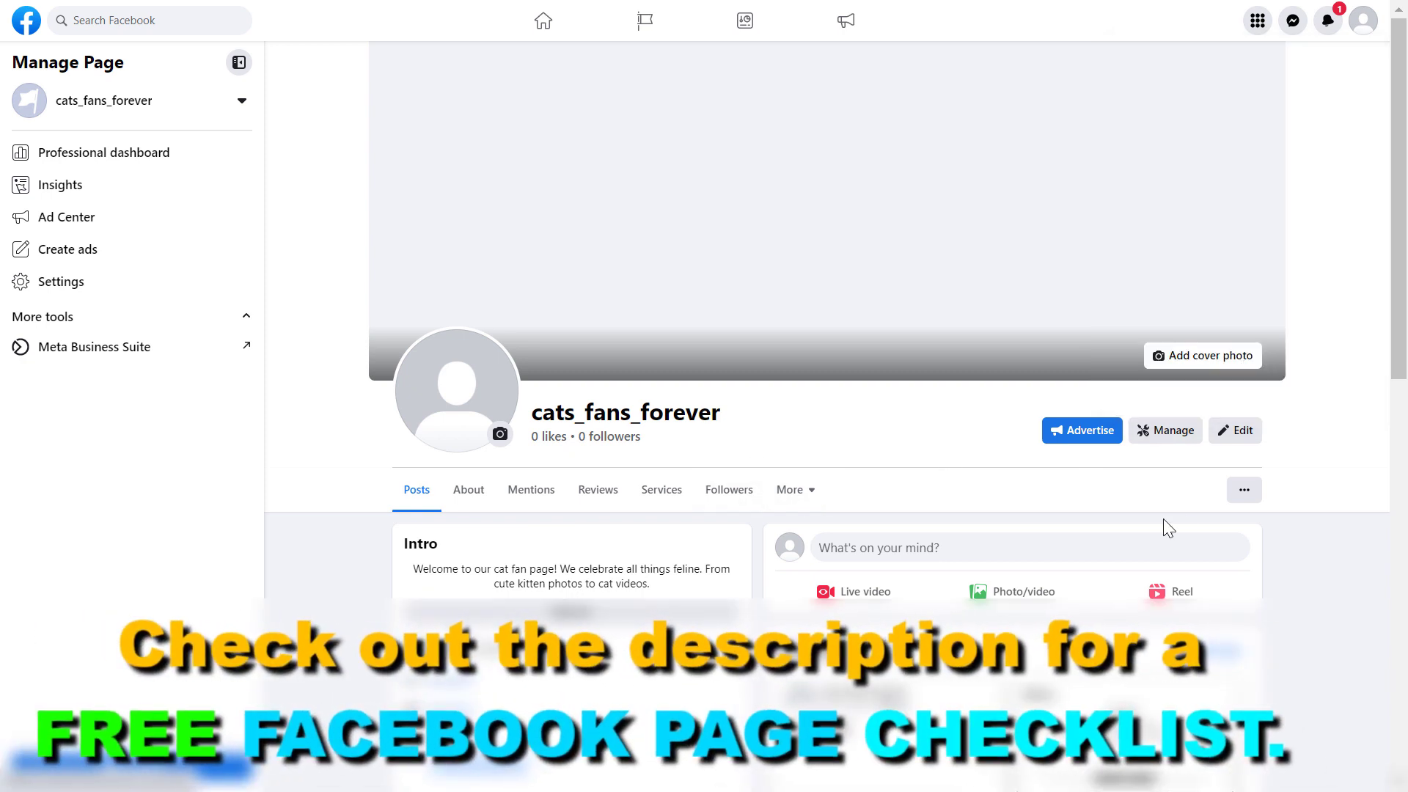
mouse_move(552, 567)
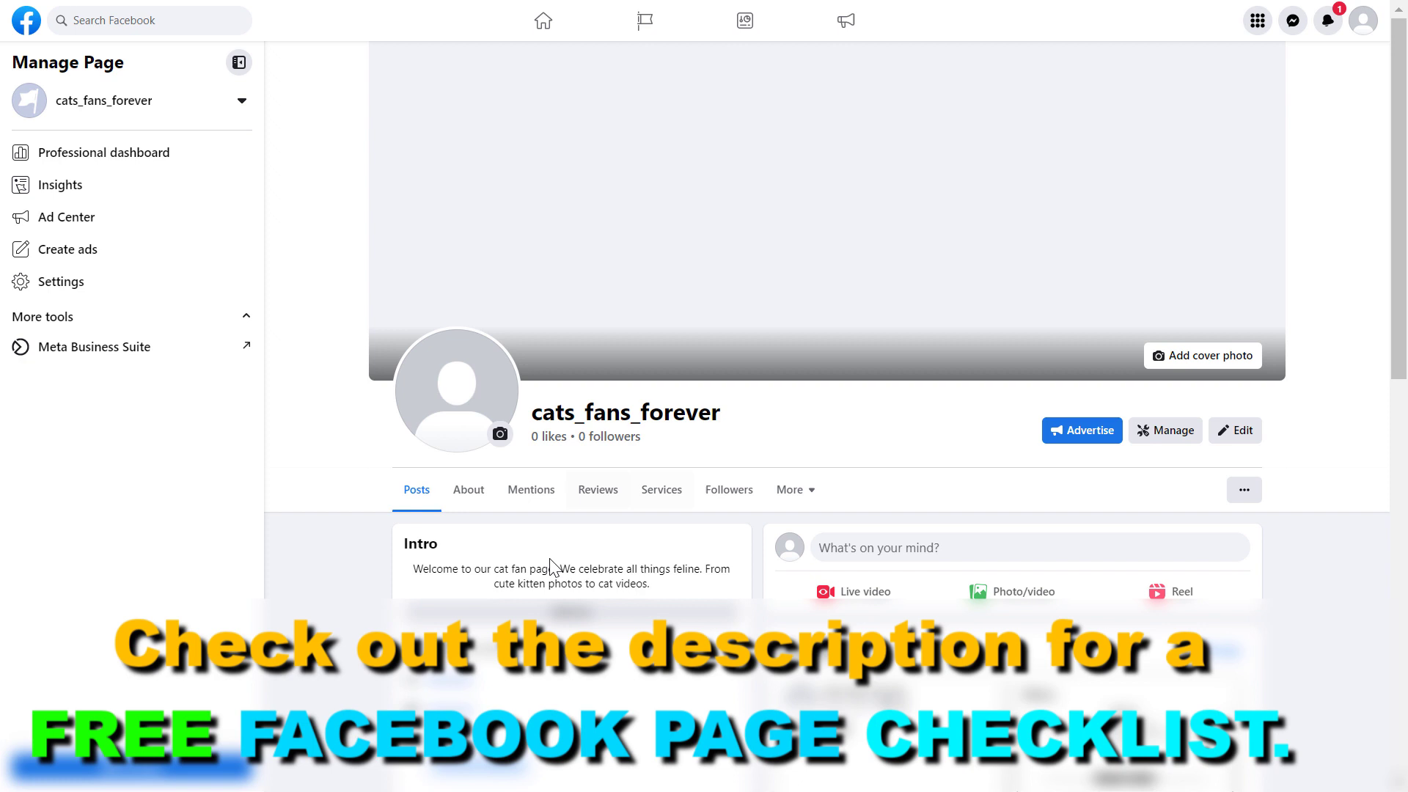
click(1243, 489)
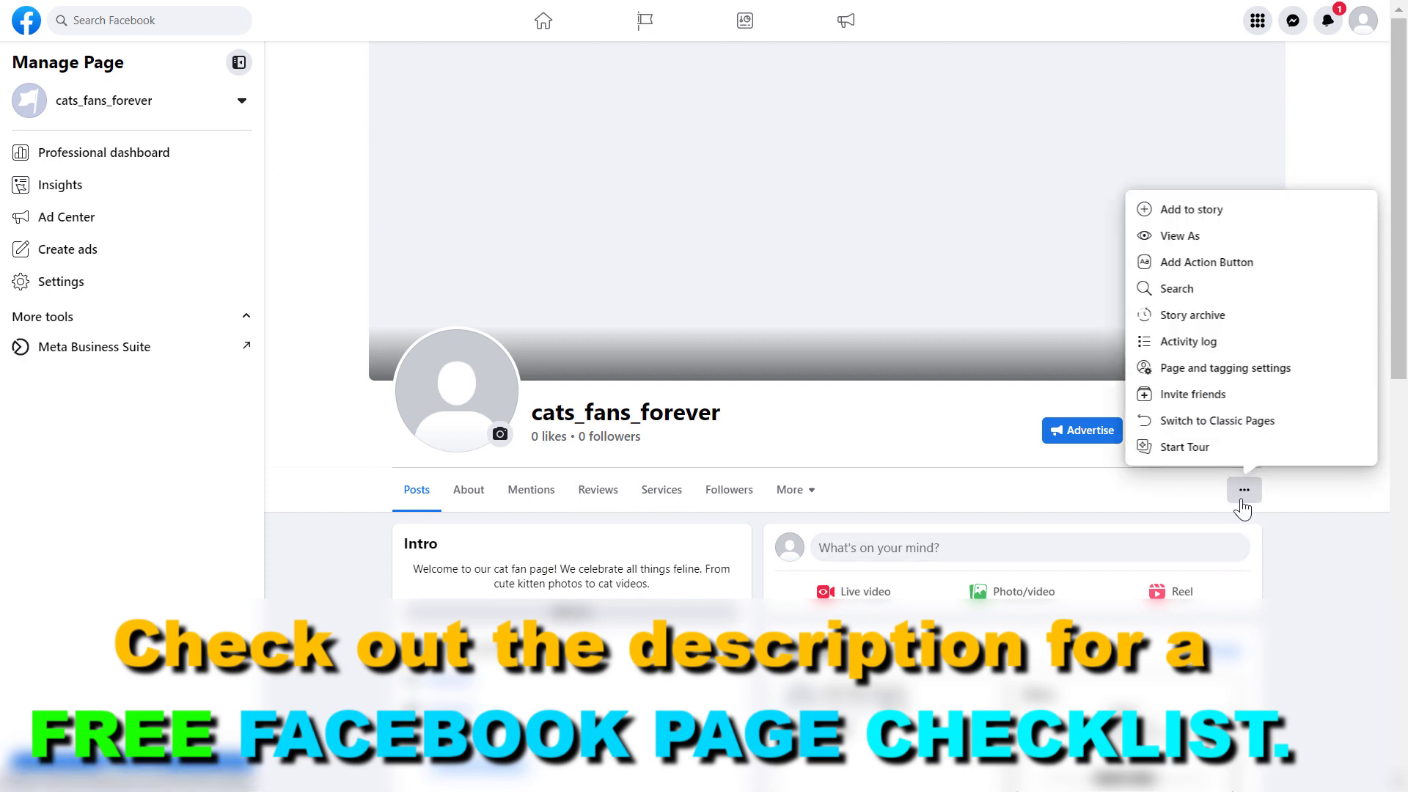
mouse_move(1221, 261)
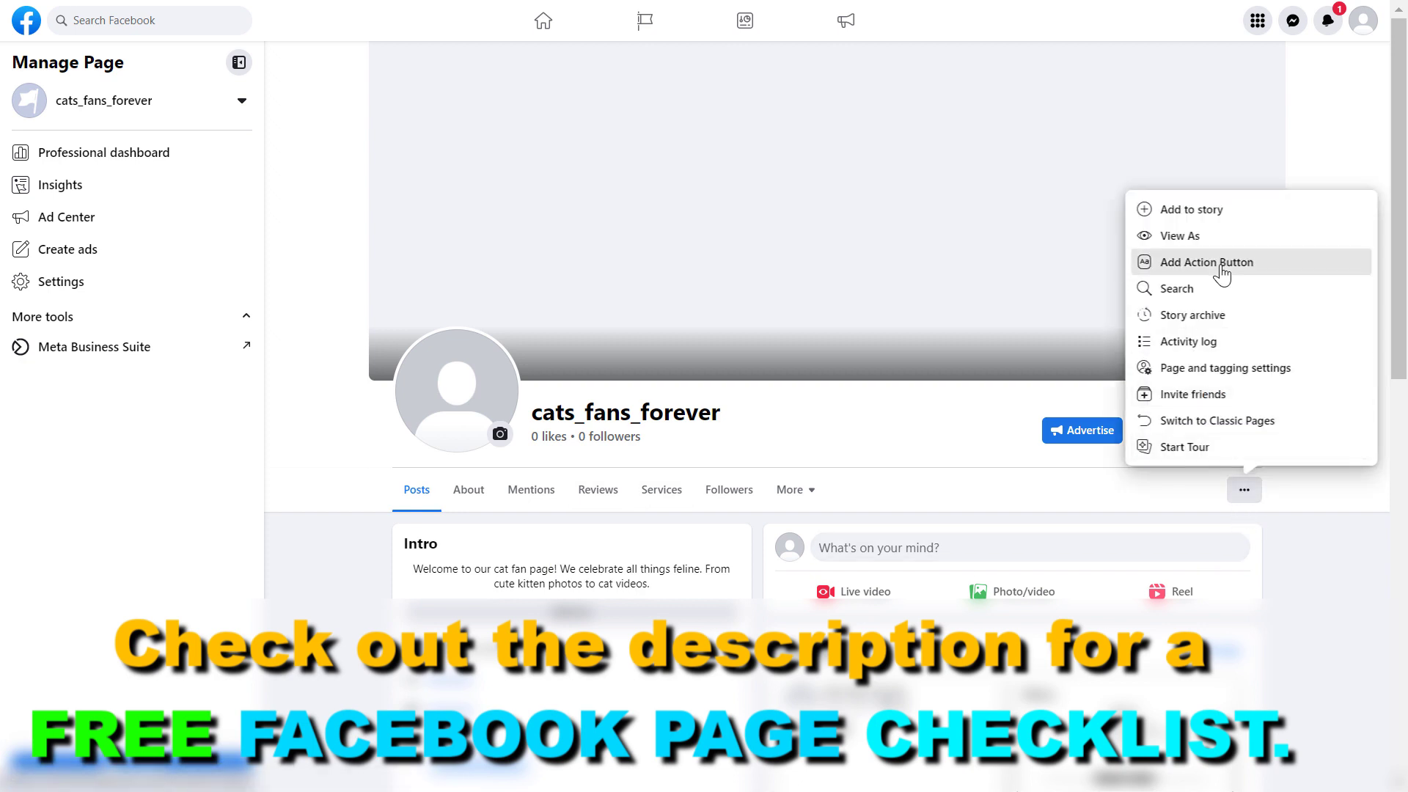
click(1205, 261)
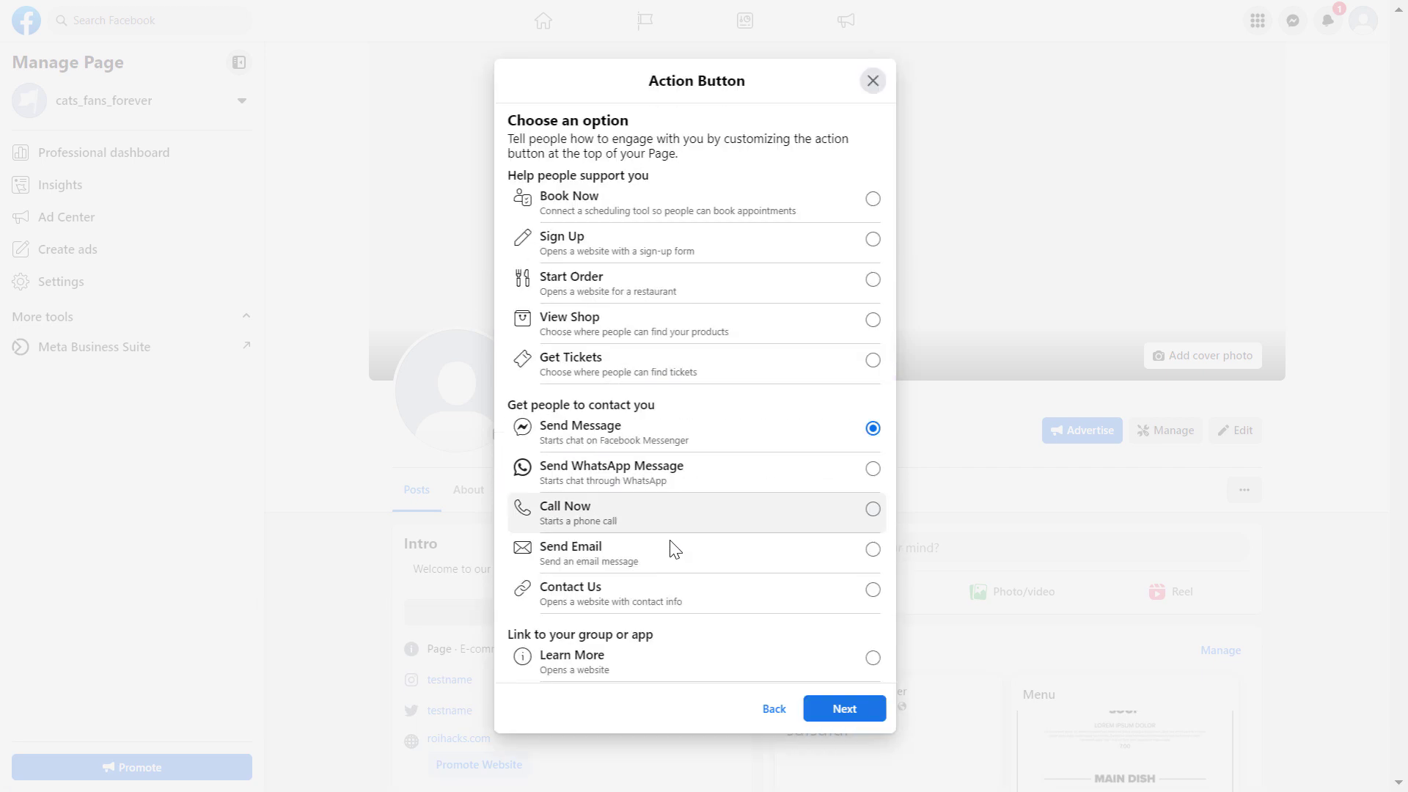
scroll(down, 3)
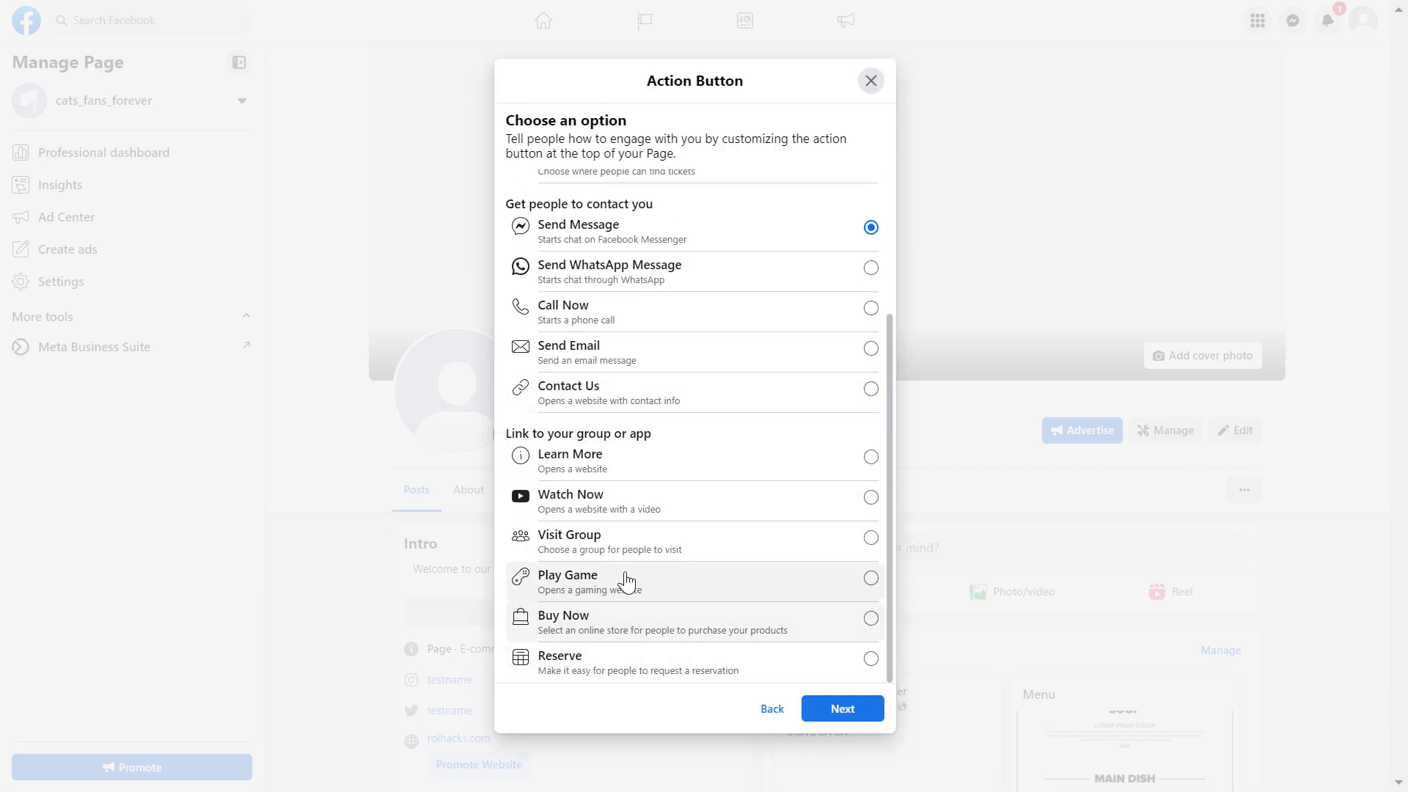
mouse_move(824, 501)
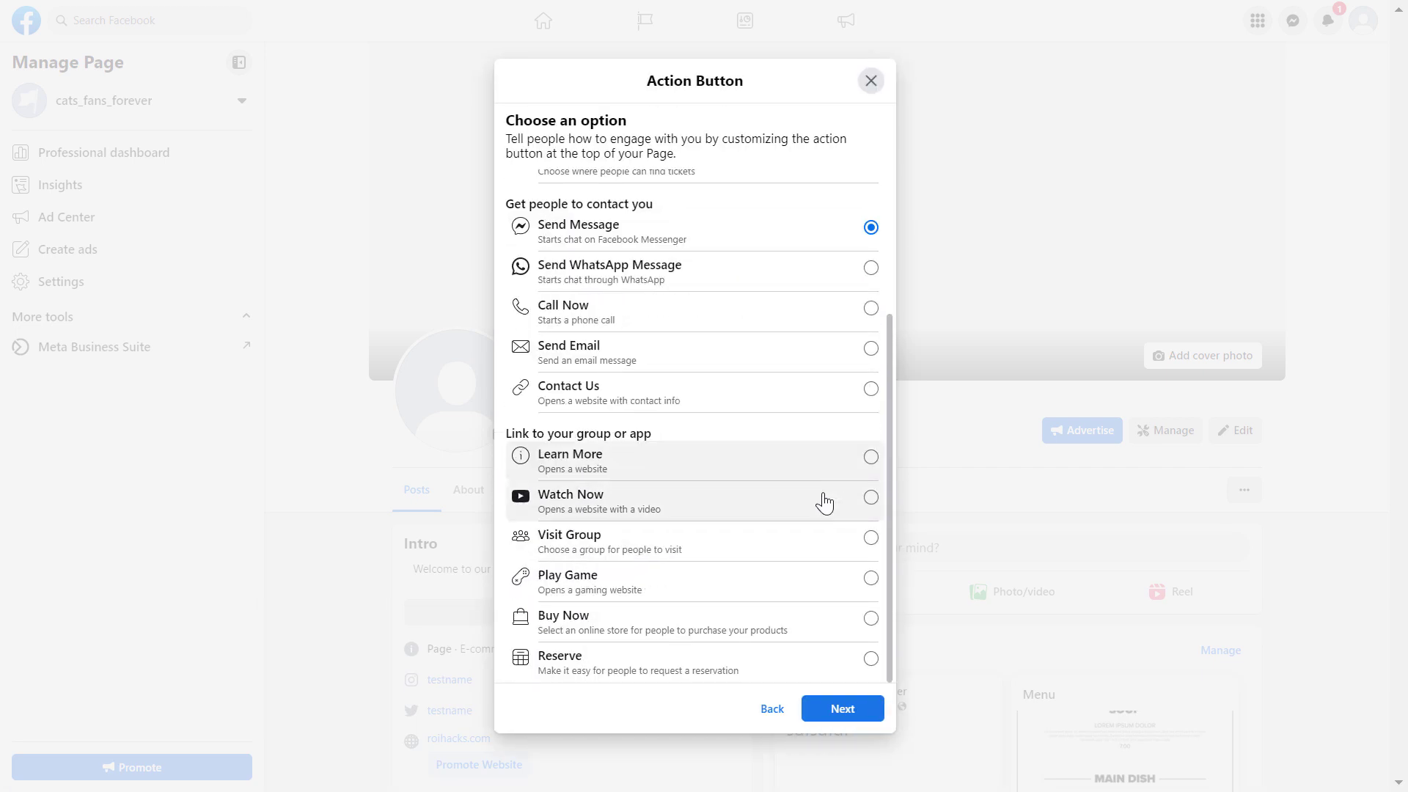
mouse_move(547, 668)
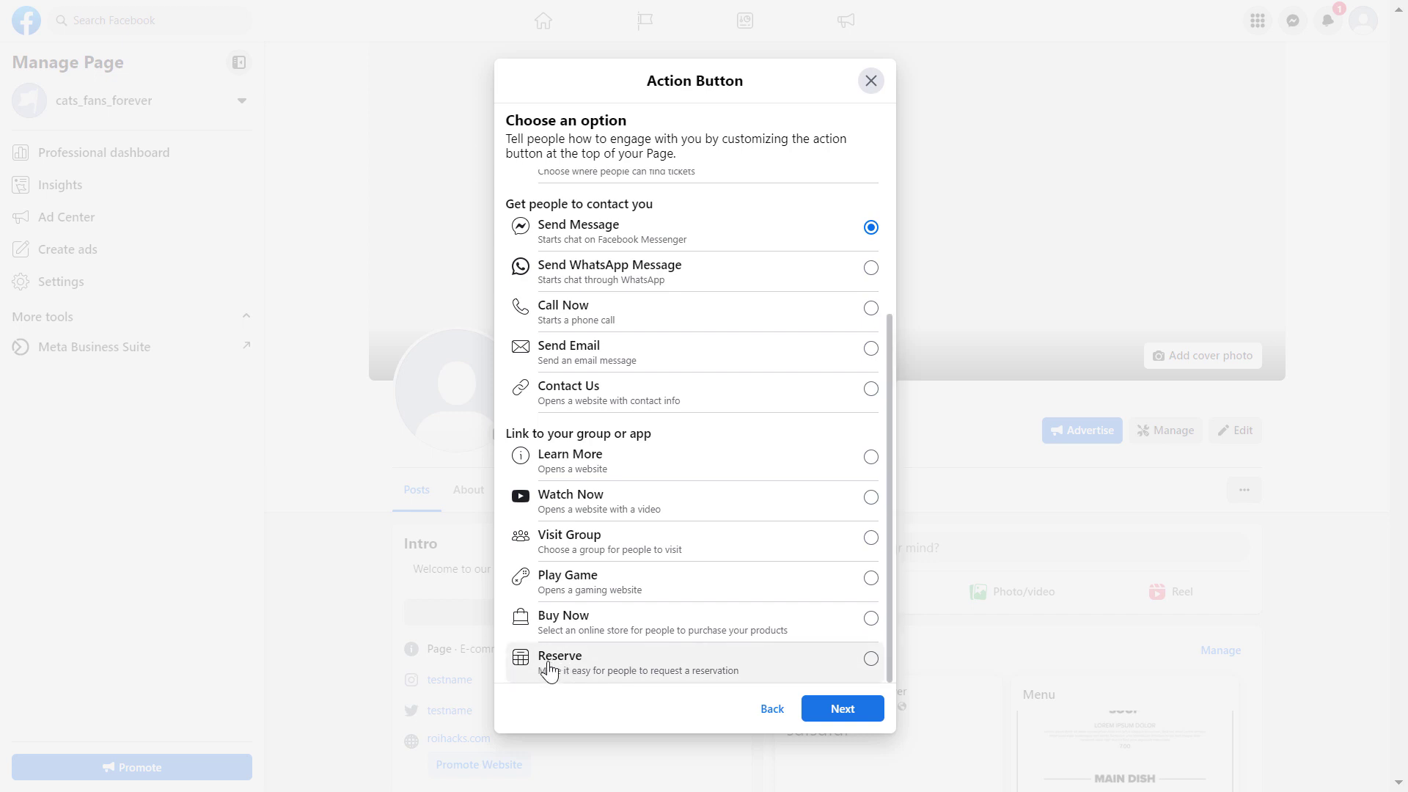
scroll(up, 3)
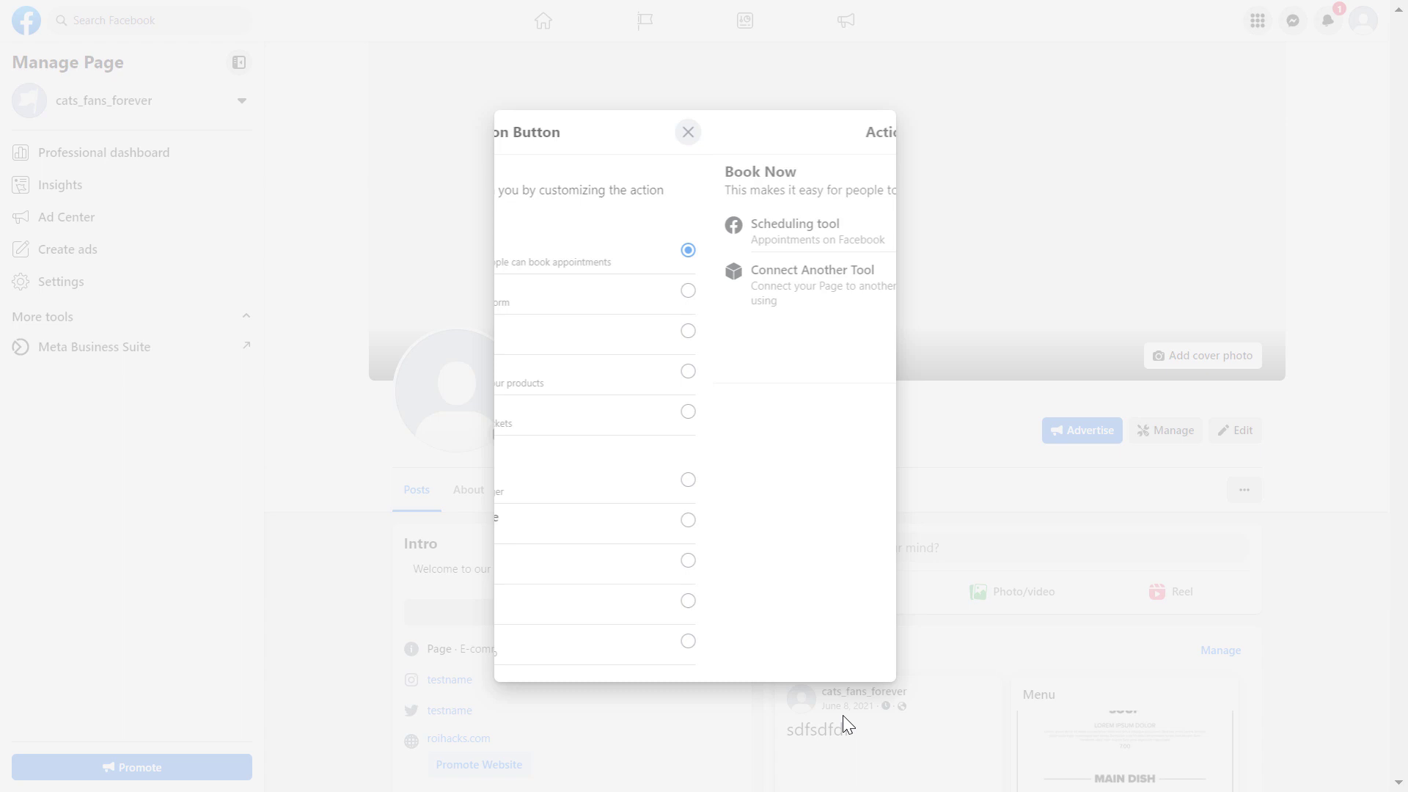
Browse the connectable booking tools list, such as Acuity Scheduling and Appointedd.
click(688, 249)
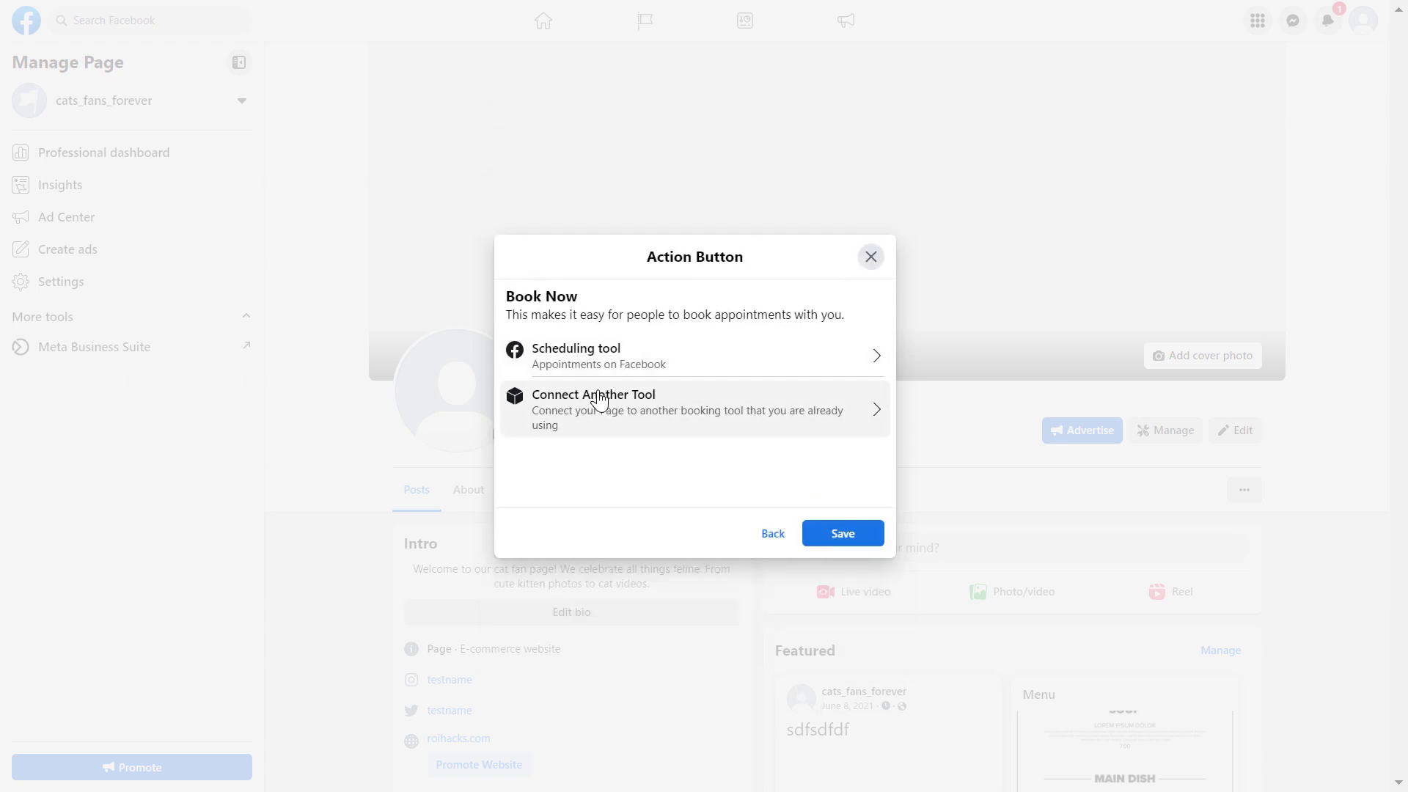
mouse_move(616, 376)
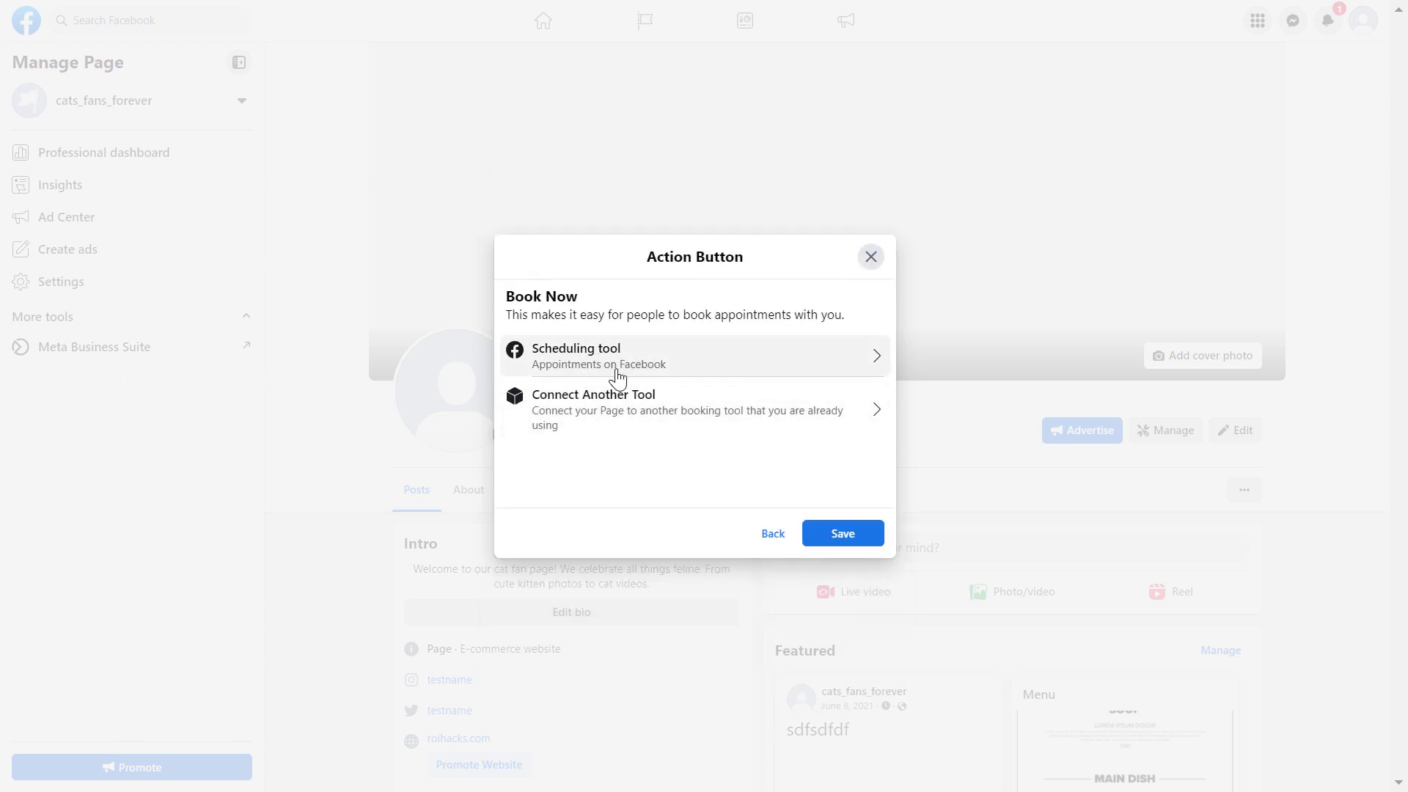
mouse_move(591, 423)
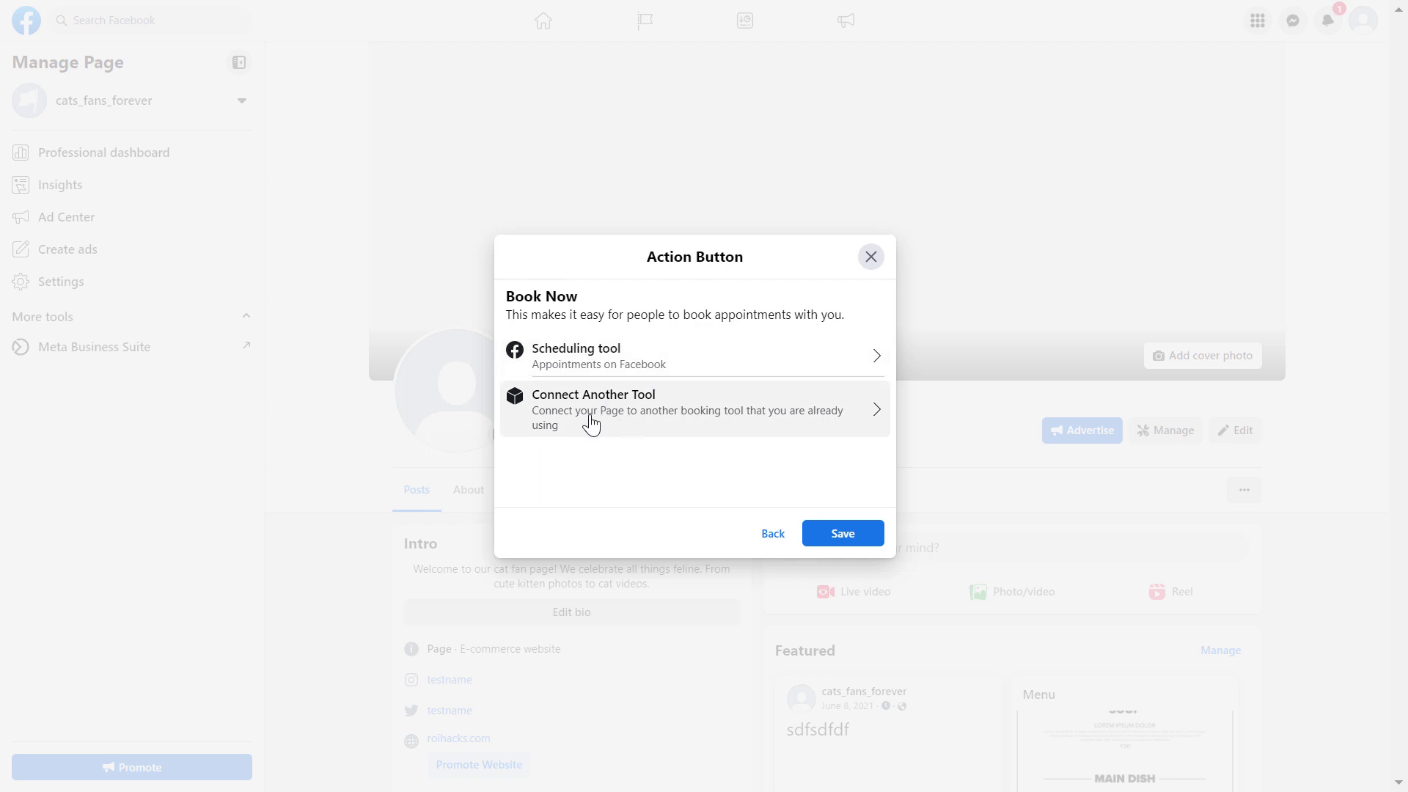
mouse_move(645, 441)
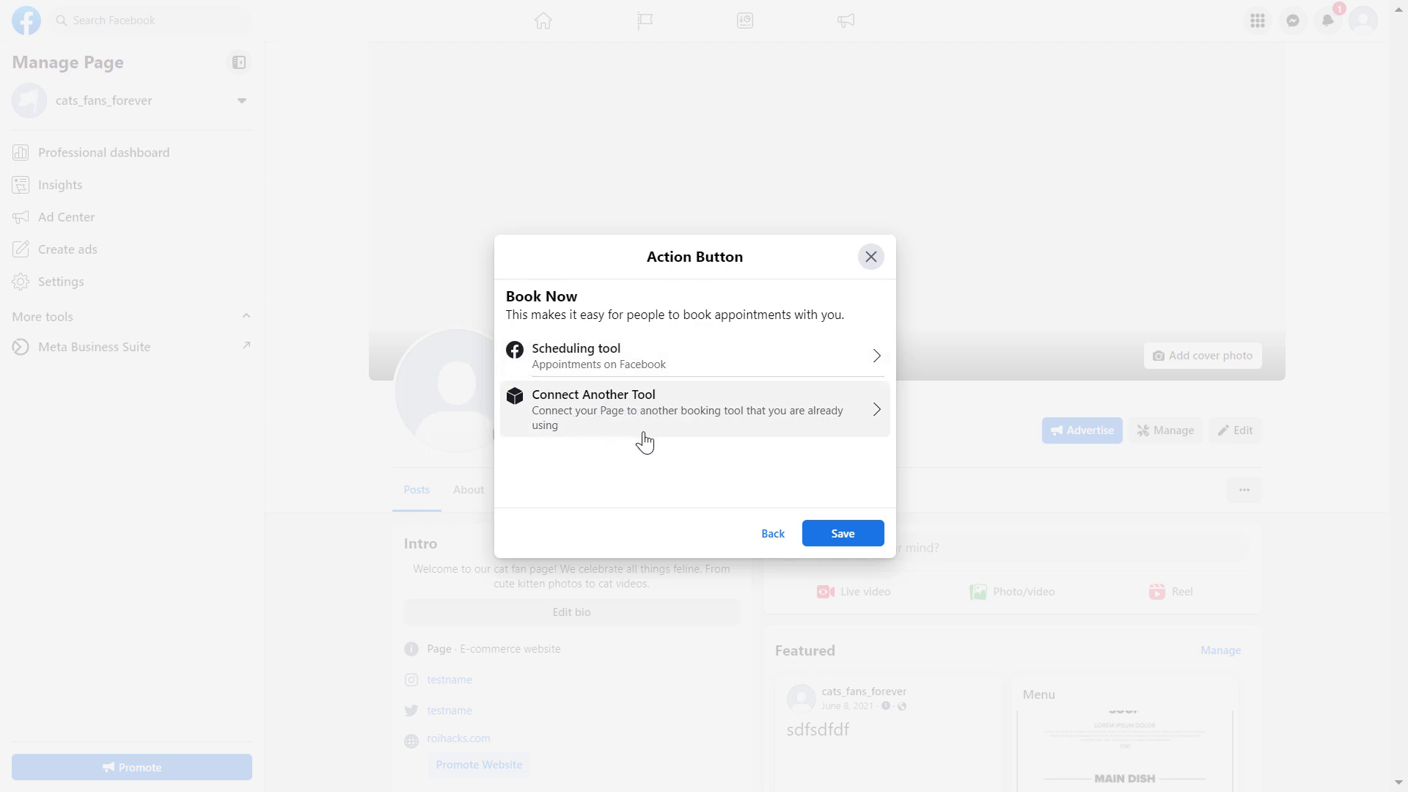
click(692, 409)
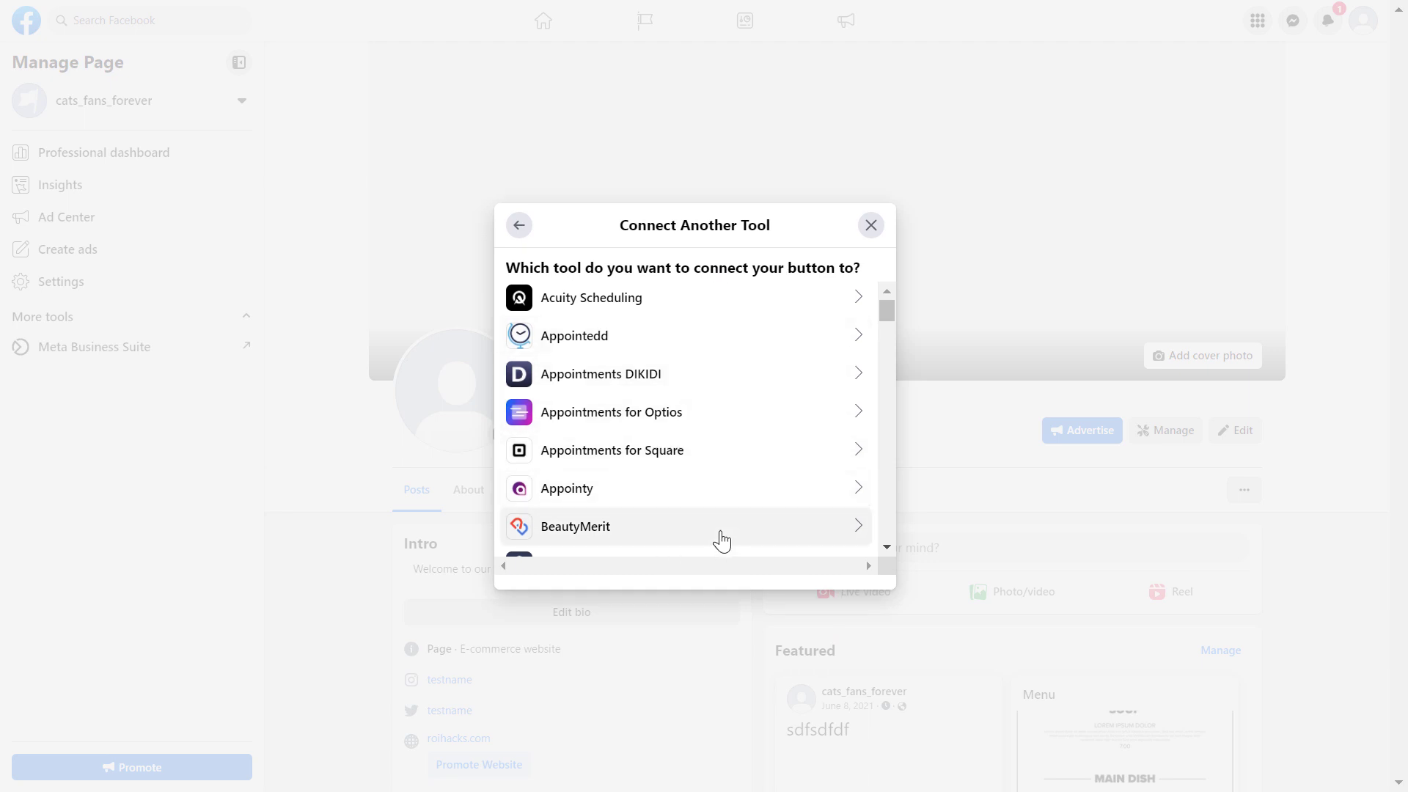
scroll(down, 3)
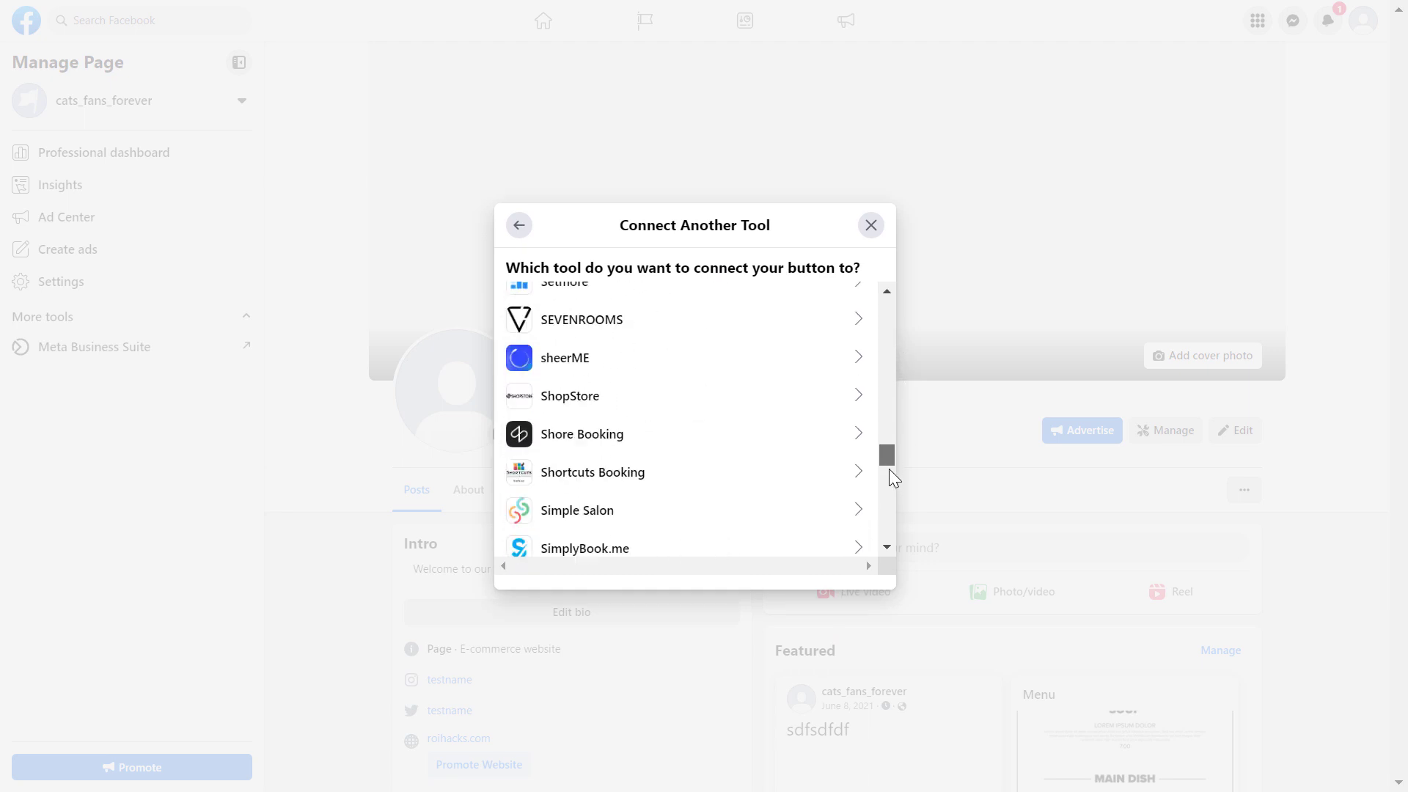
scroll(up, 3)
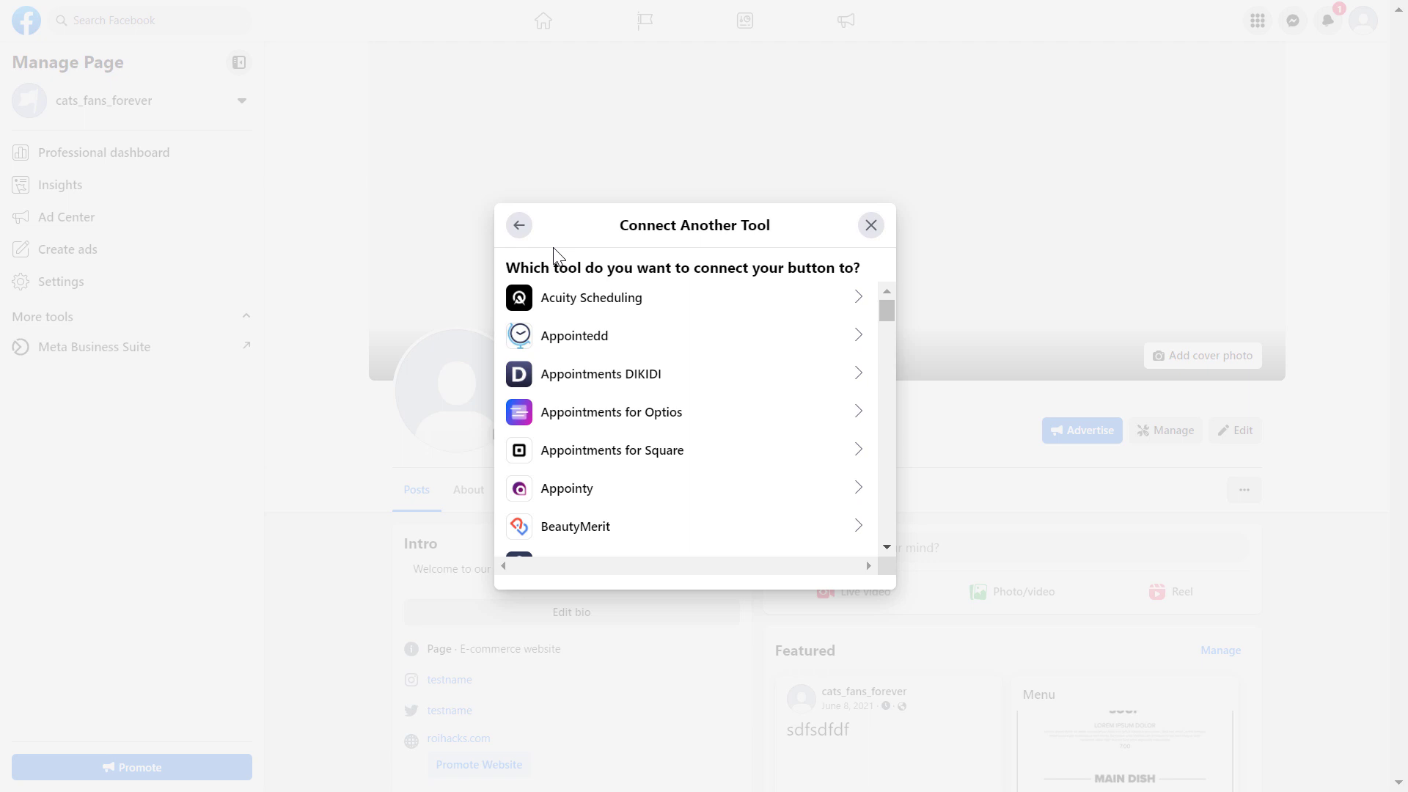
Return to Facebook's own Scheduling tool setup for Book Now.
click(519, 225)
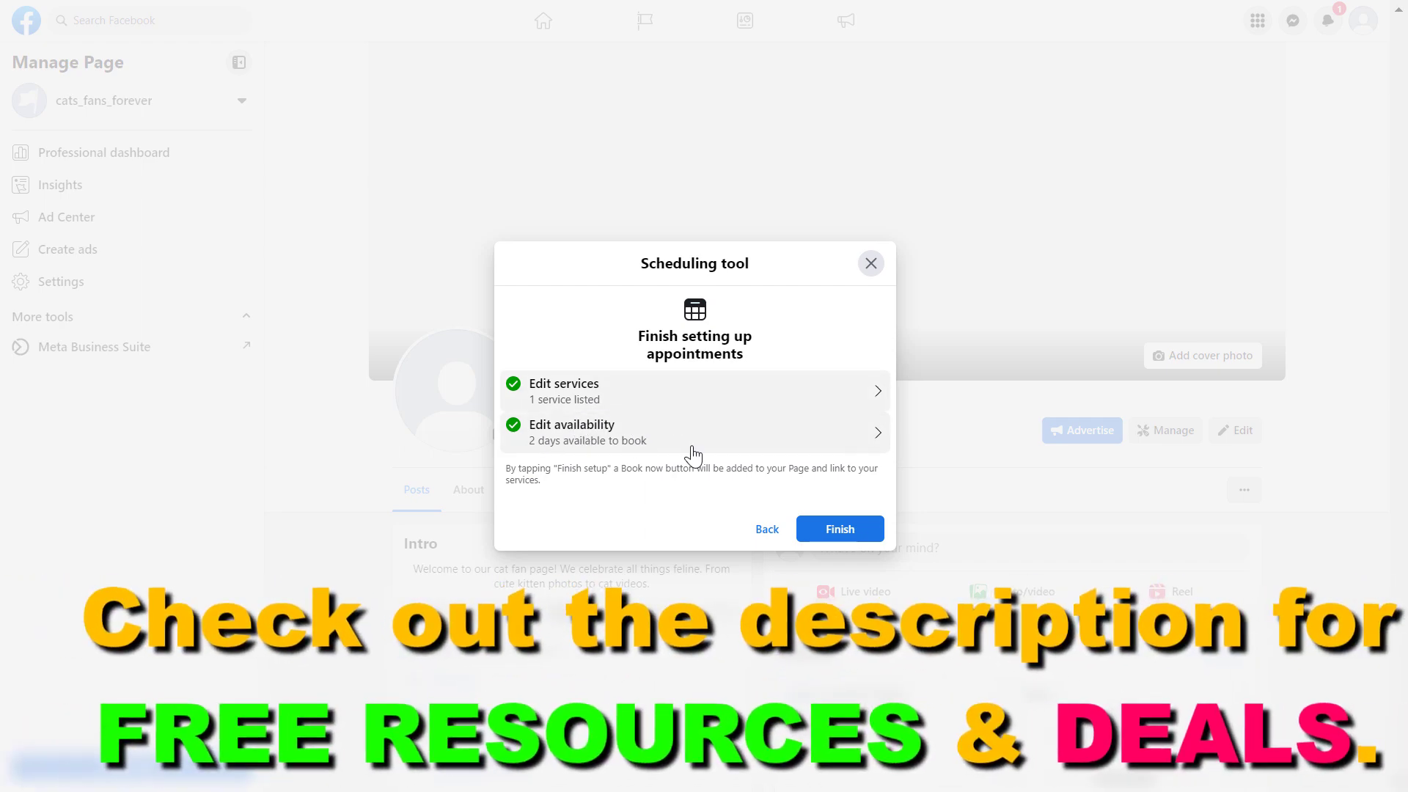
mouse_move(1056, 390)
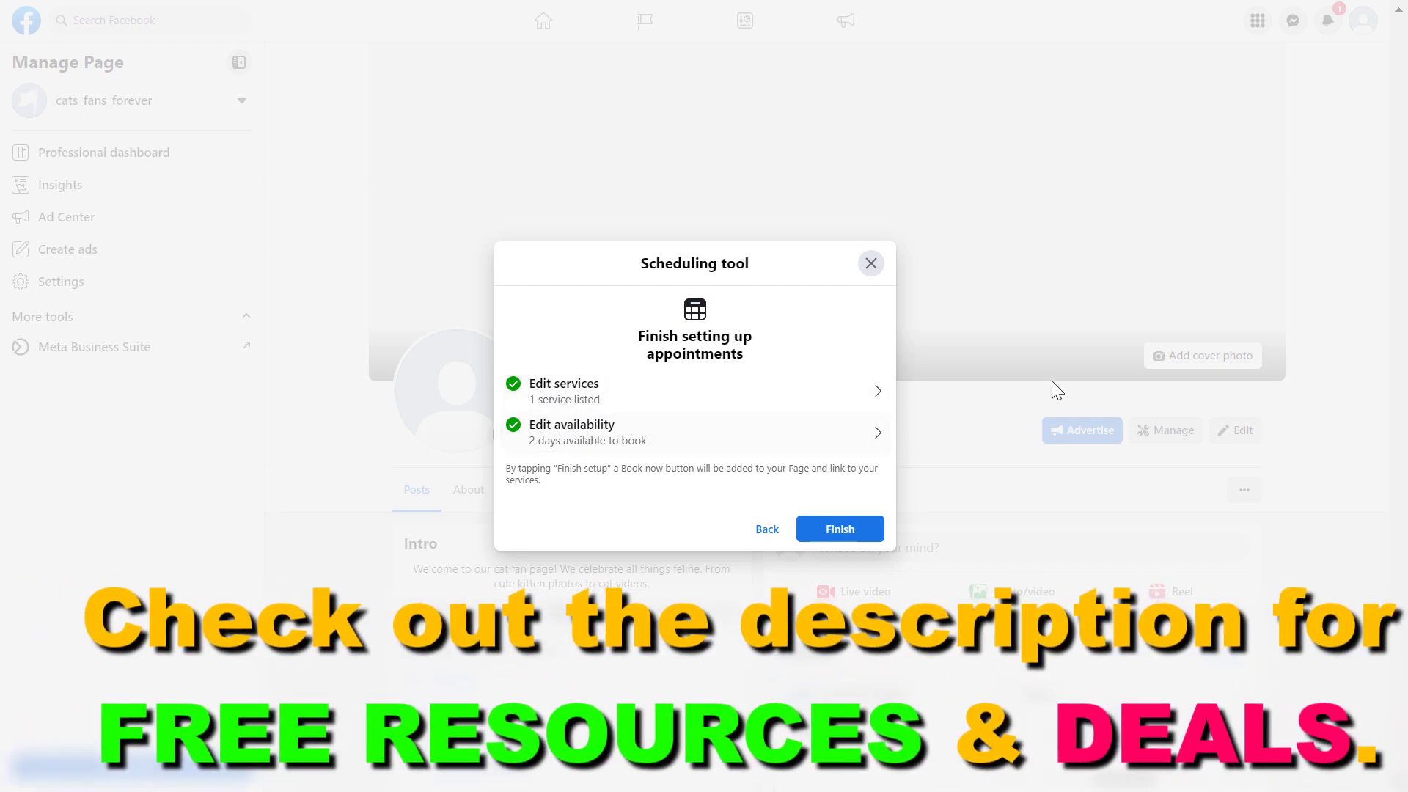
mouse_move(602, 367)
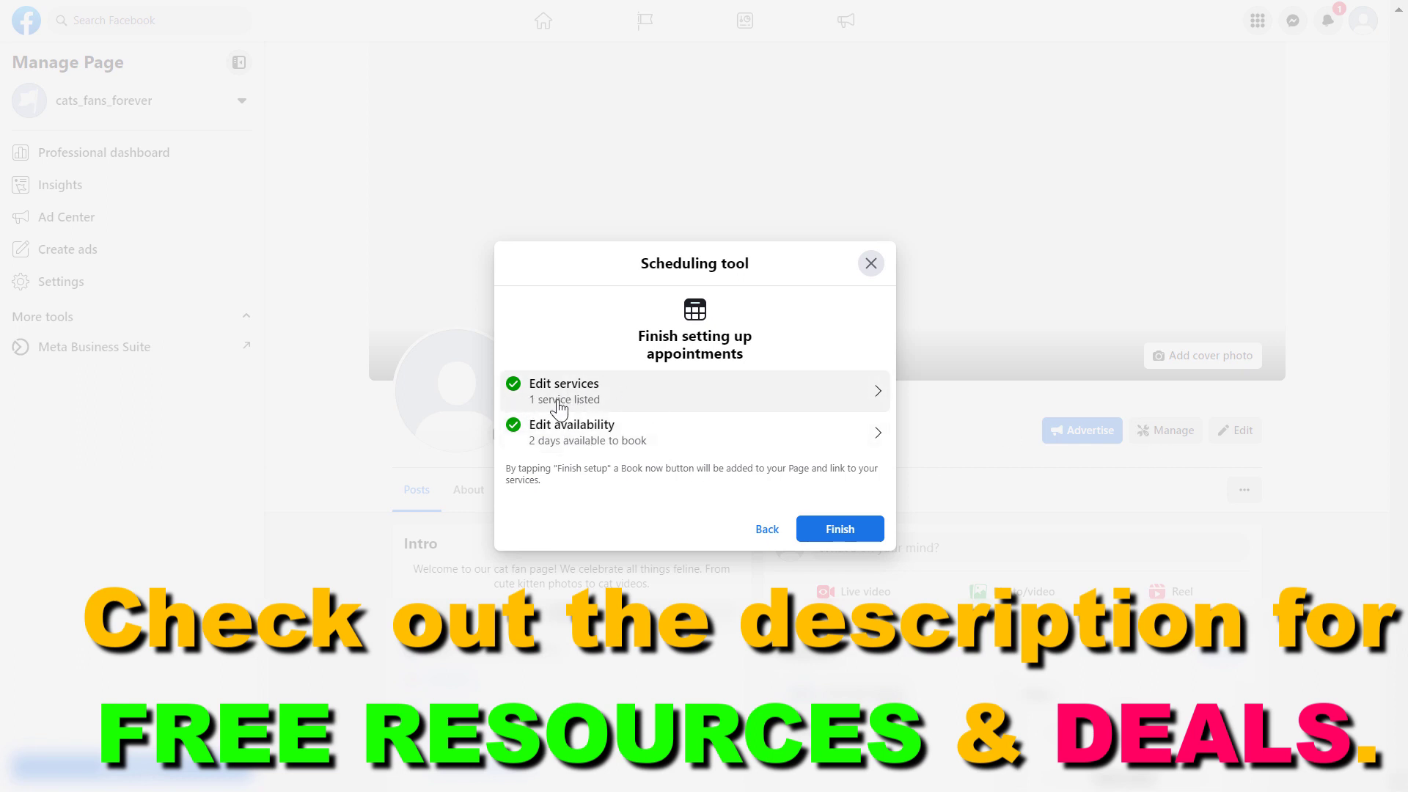
mouse_move(560, 431)
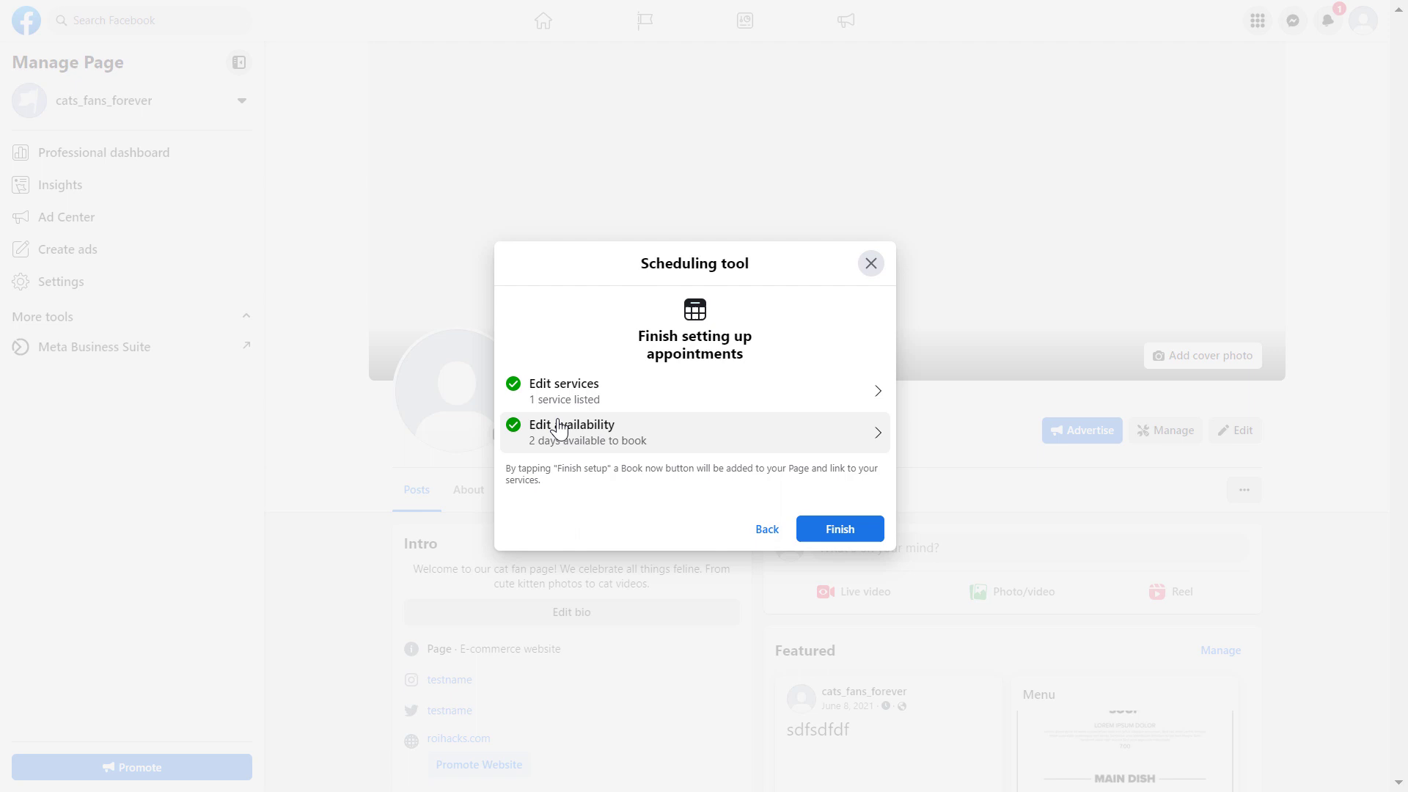
mouse_move(653, 411)
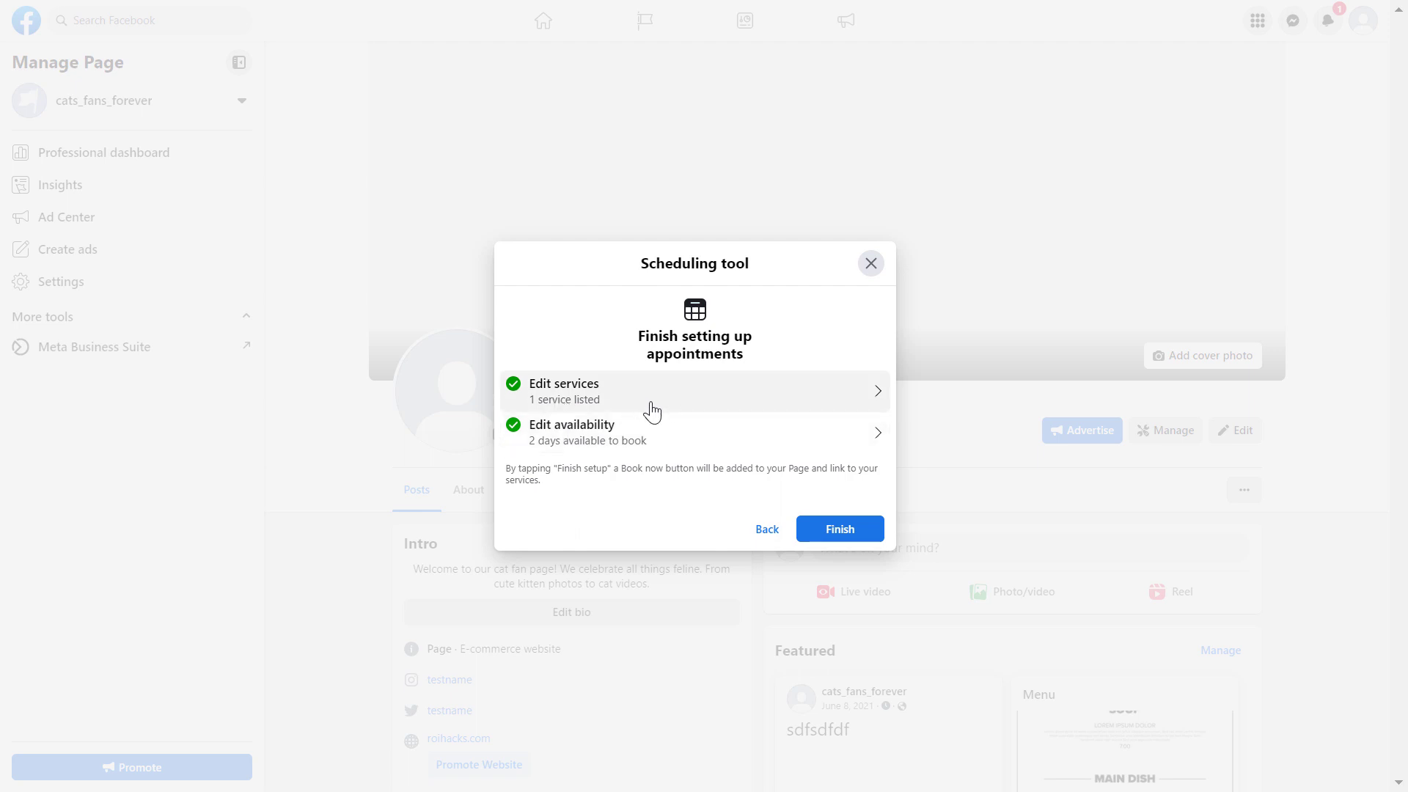
mouse_move(777, 433)
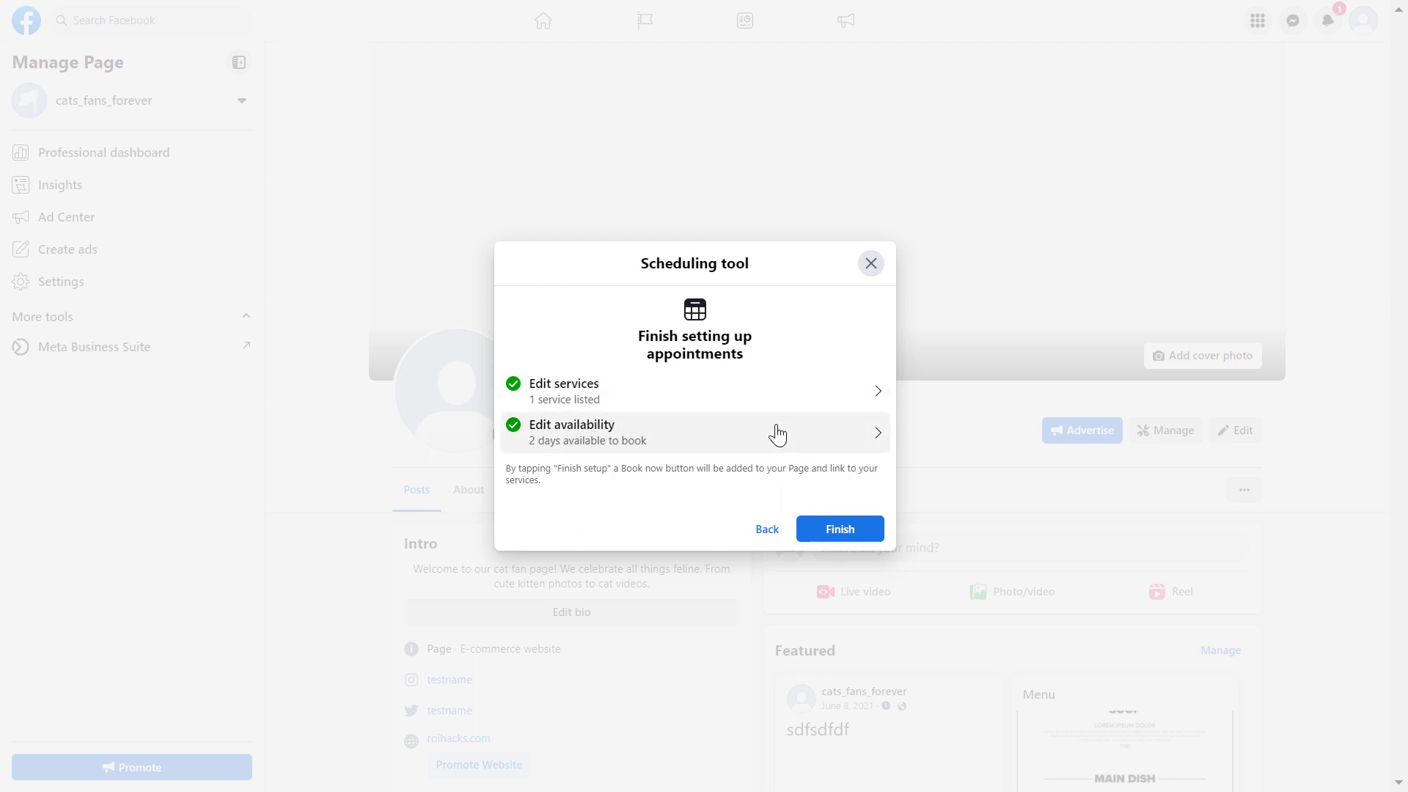
mouse_move(860, 396)
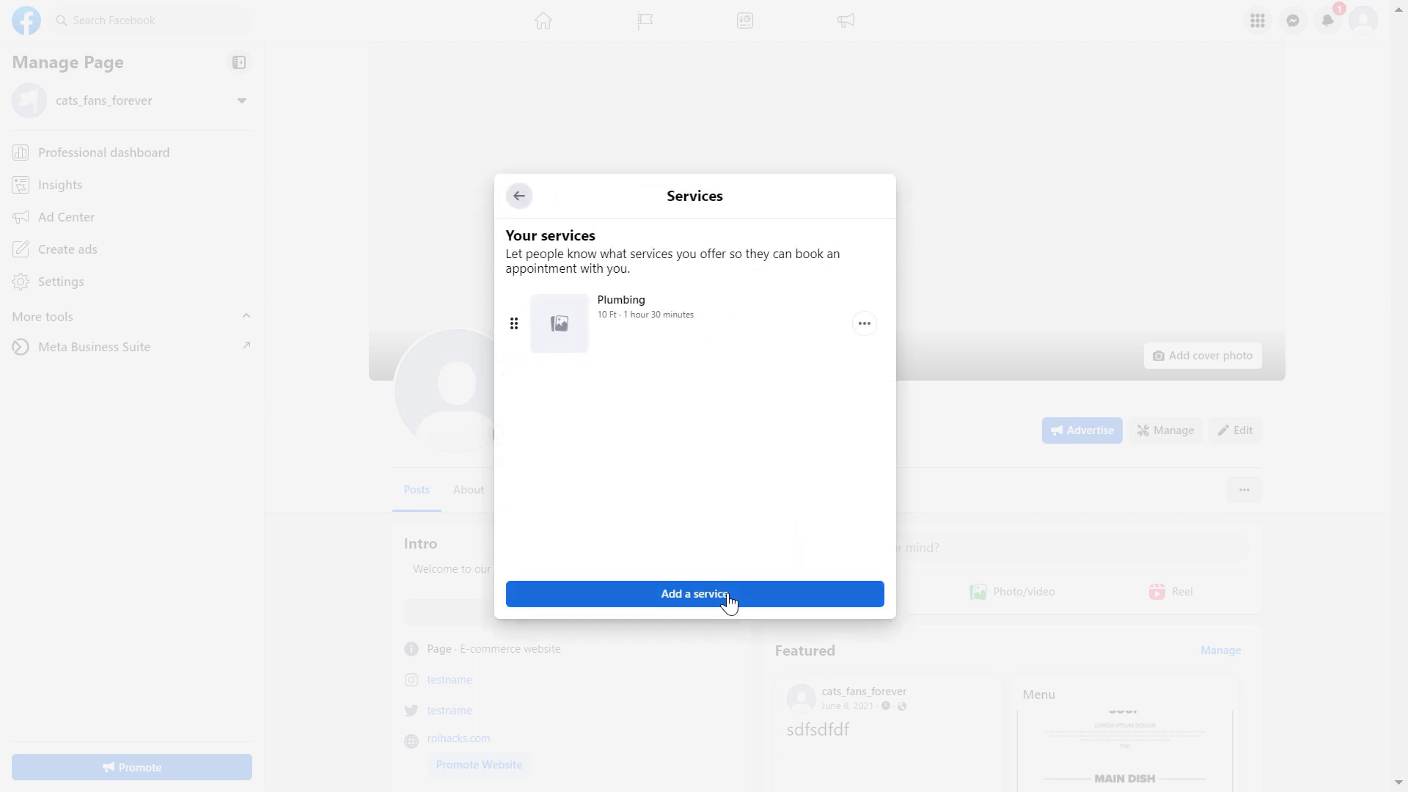
Review the Plumbing service's edit and delete options, then return to the setup summary.
click(862, 323)
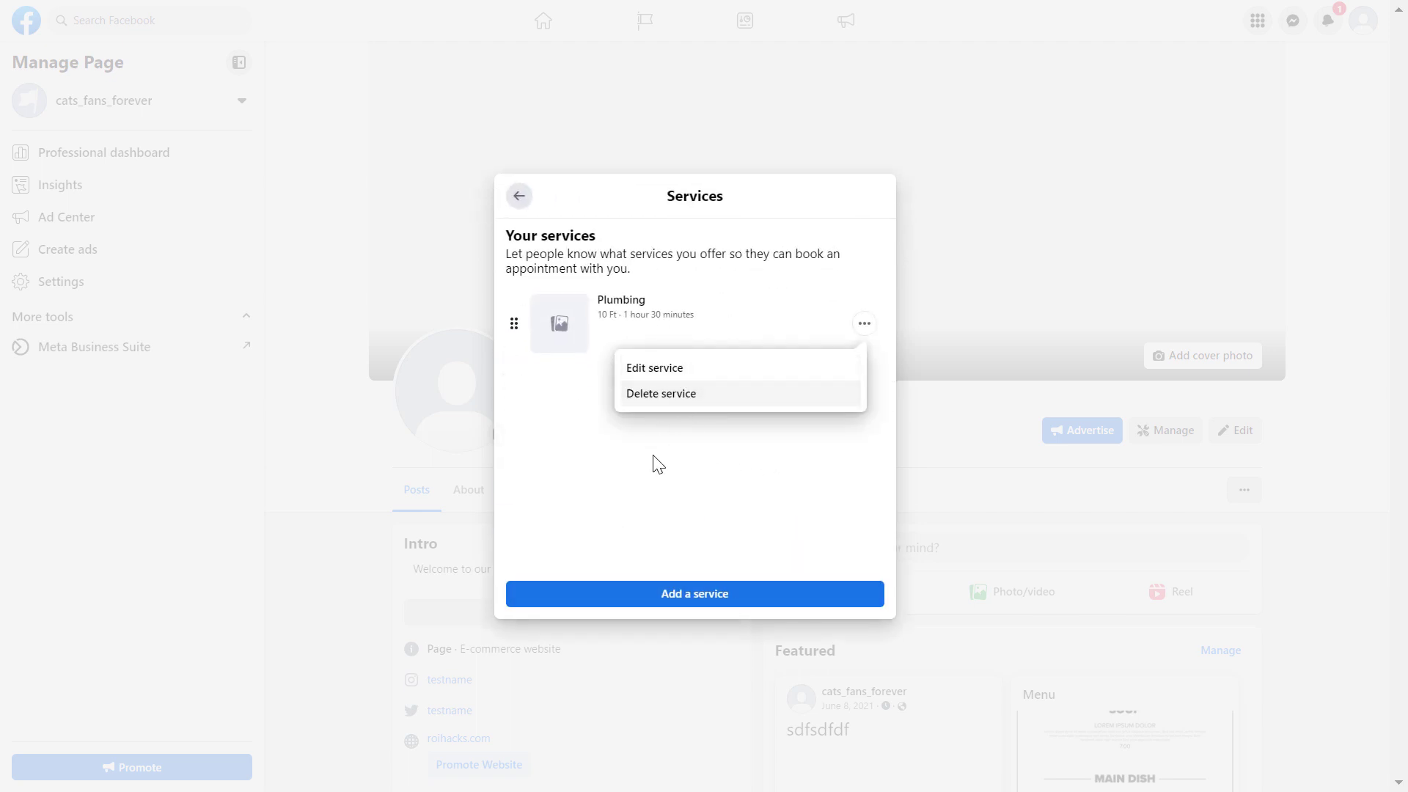
click(519, 196)
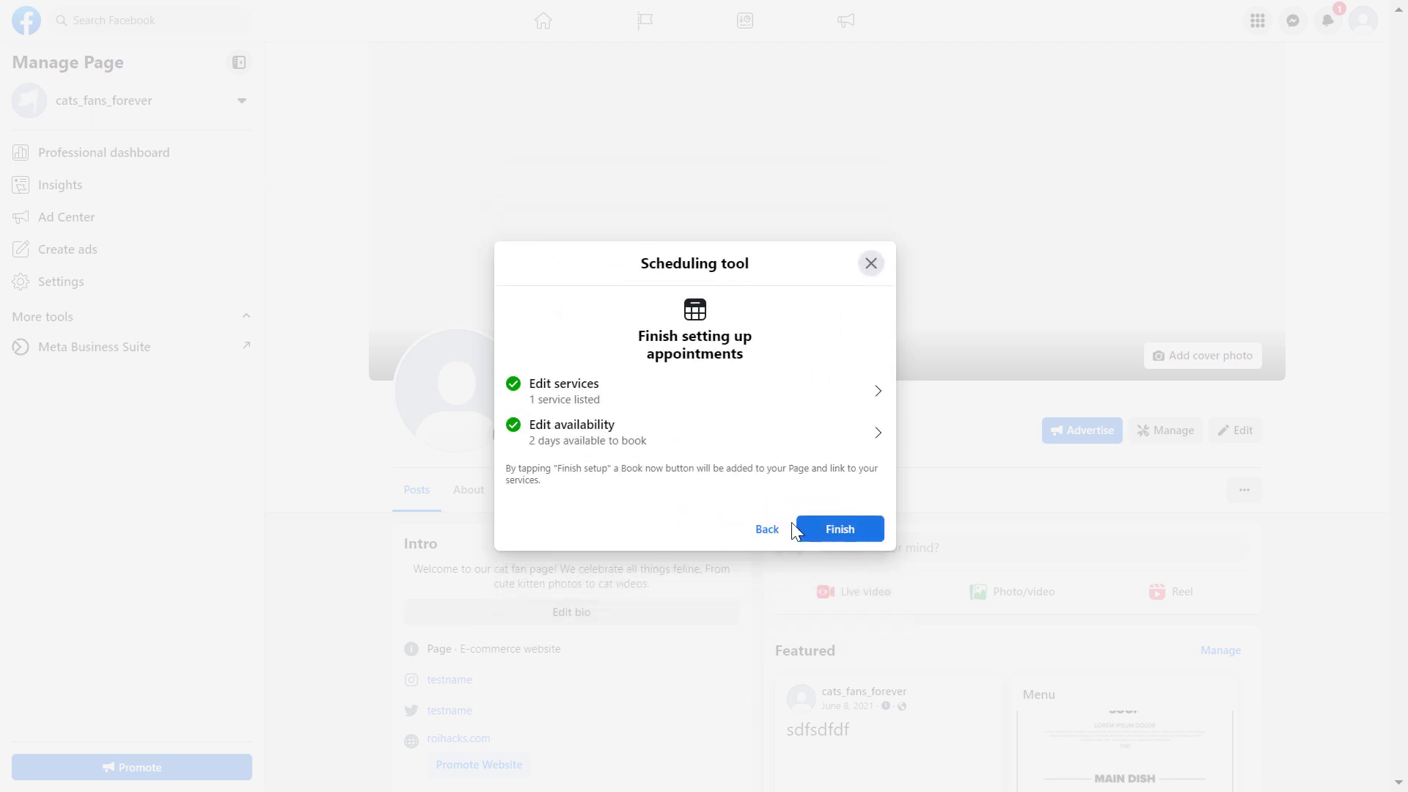
mouse_move(608, 503)
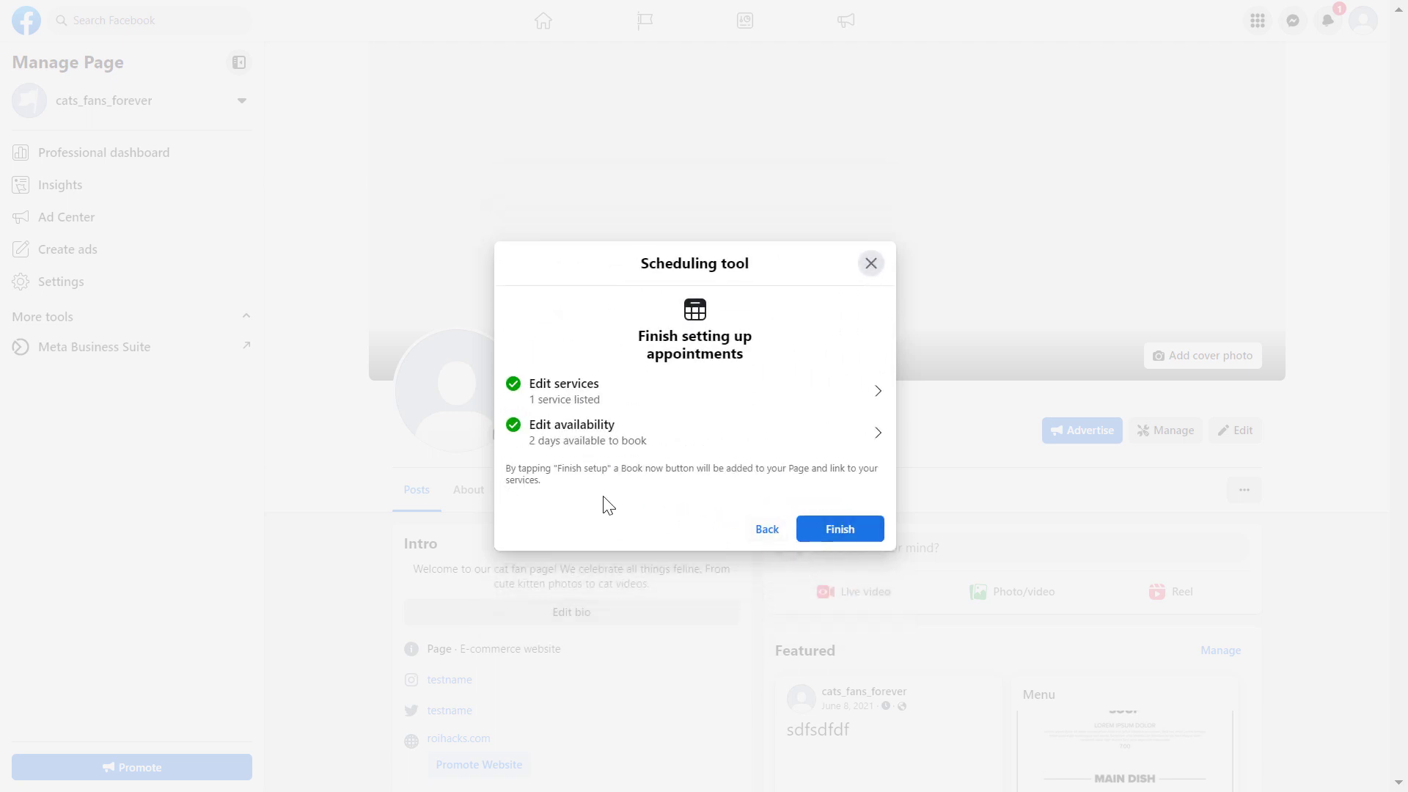
mouse_move(803, 521)
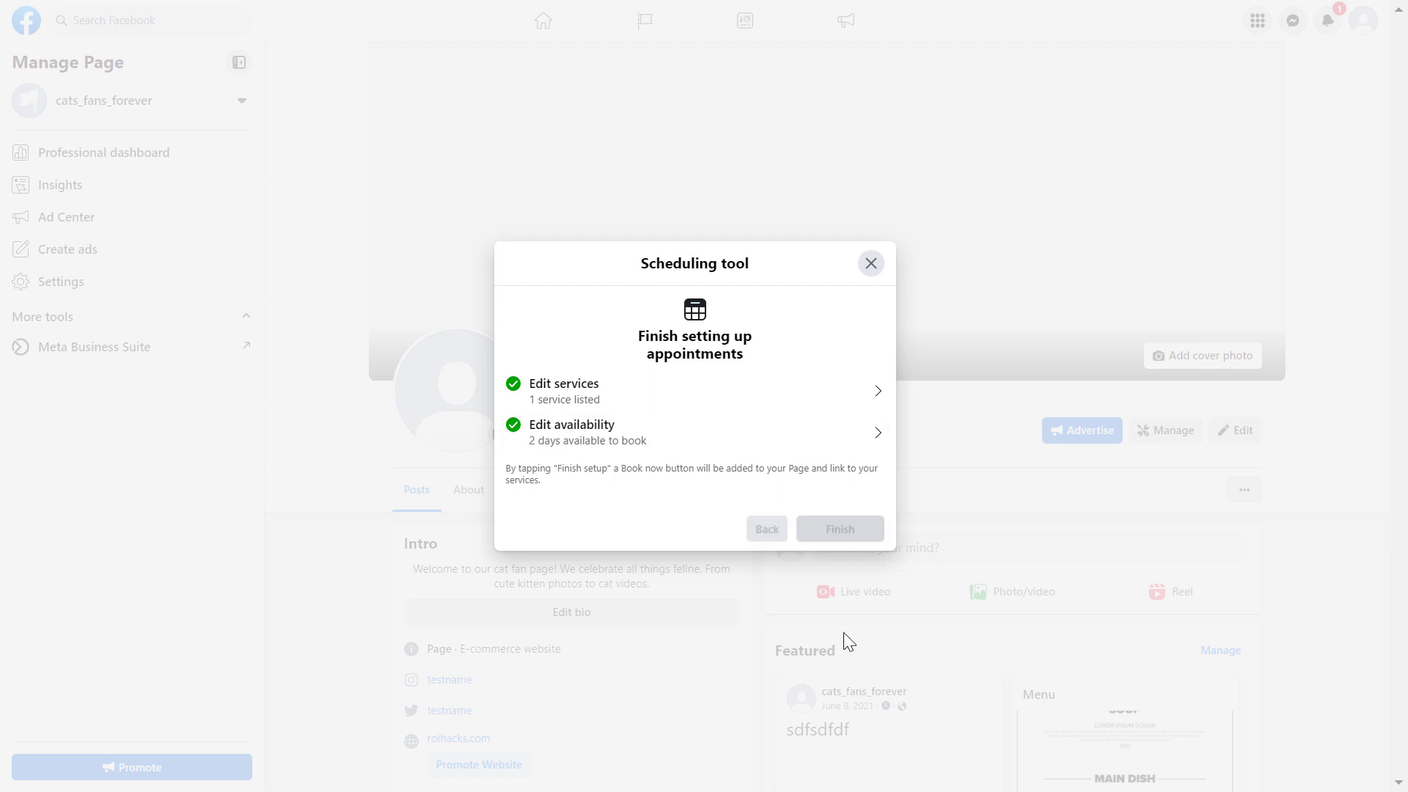
Finish the Scheduling tool setup so the page accepts appointments.
click(838, 528)
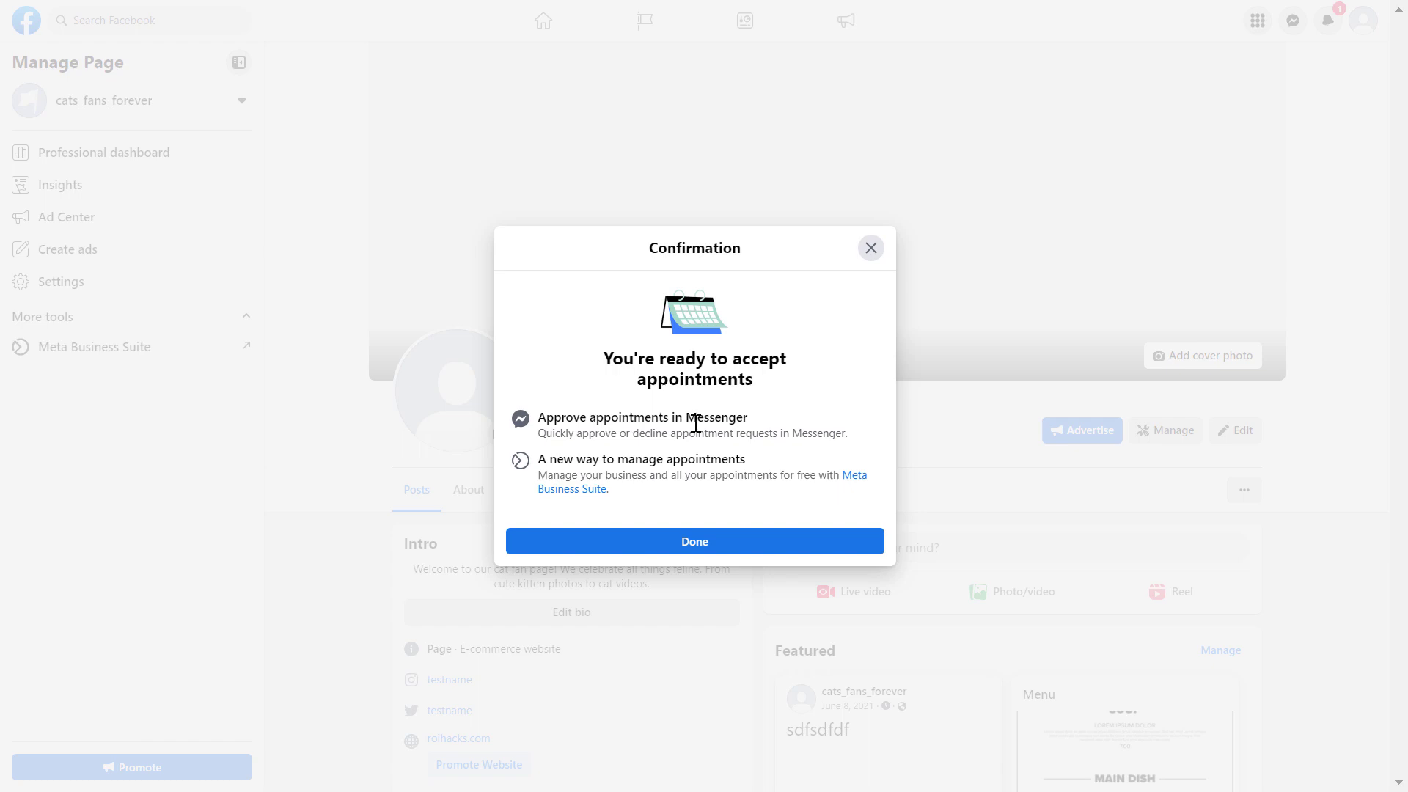
mouse_move(693, 541)
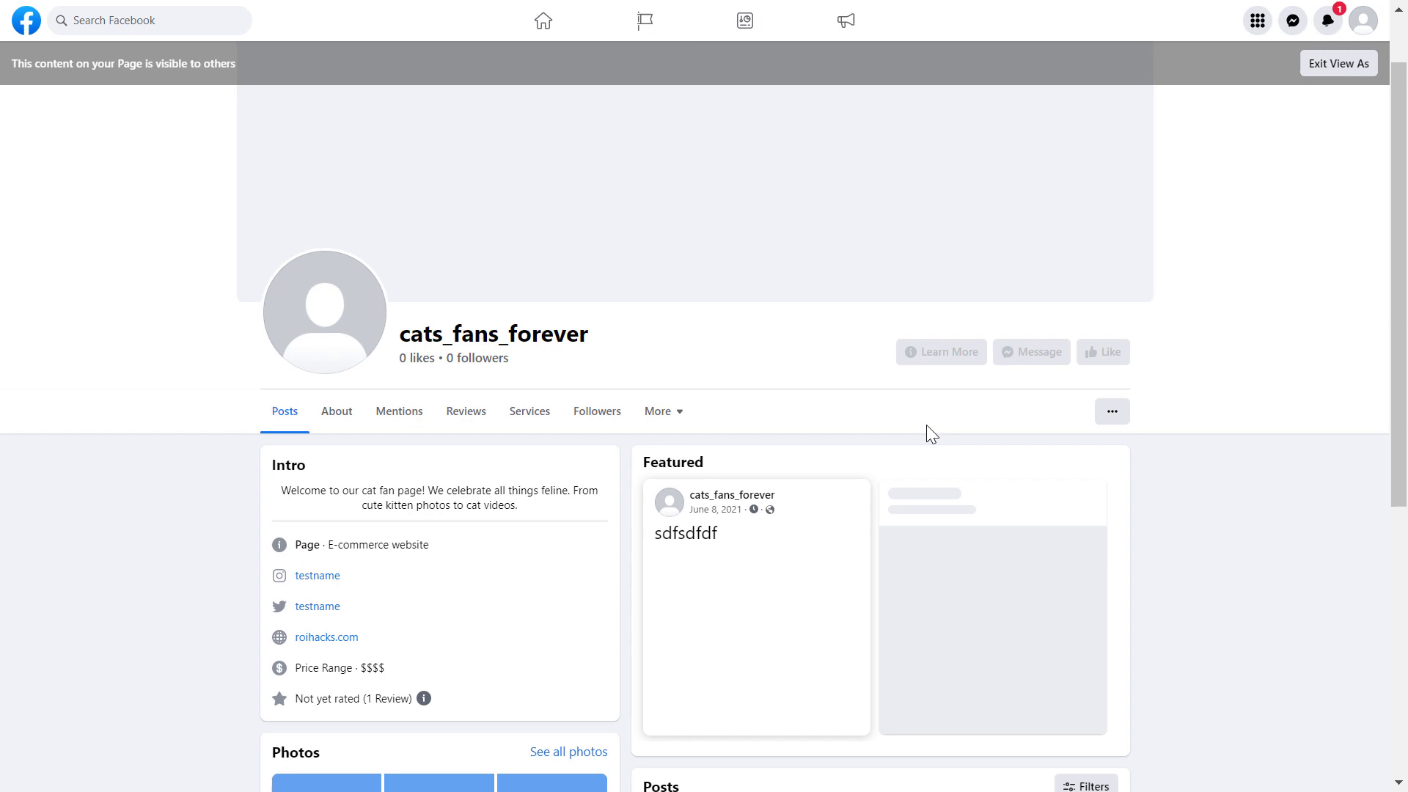
Scroll the visitor view of cats_fans_forever to check the Book Now button.
scroll(down, 3)
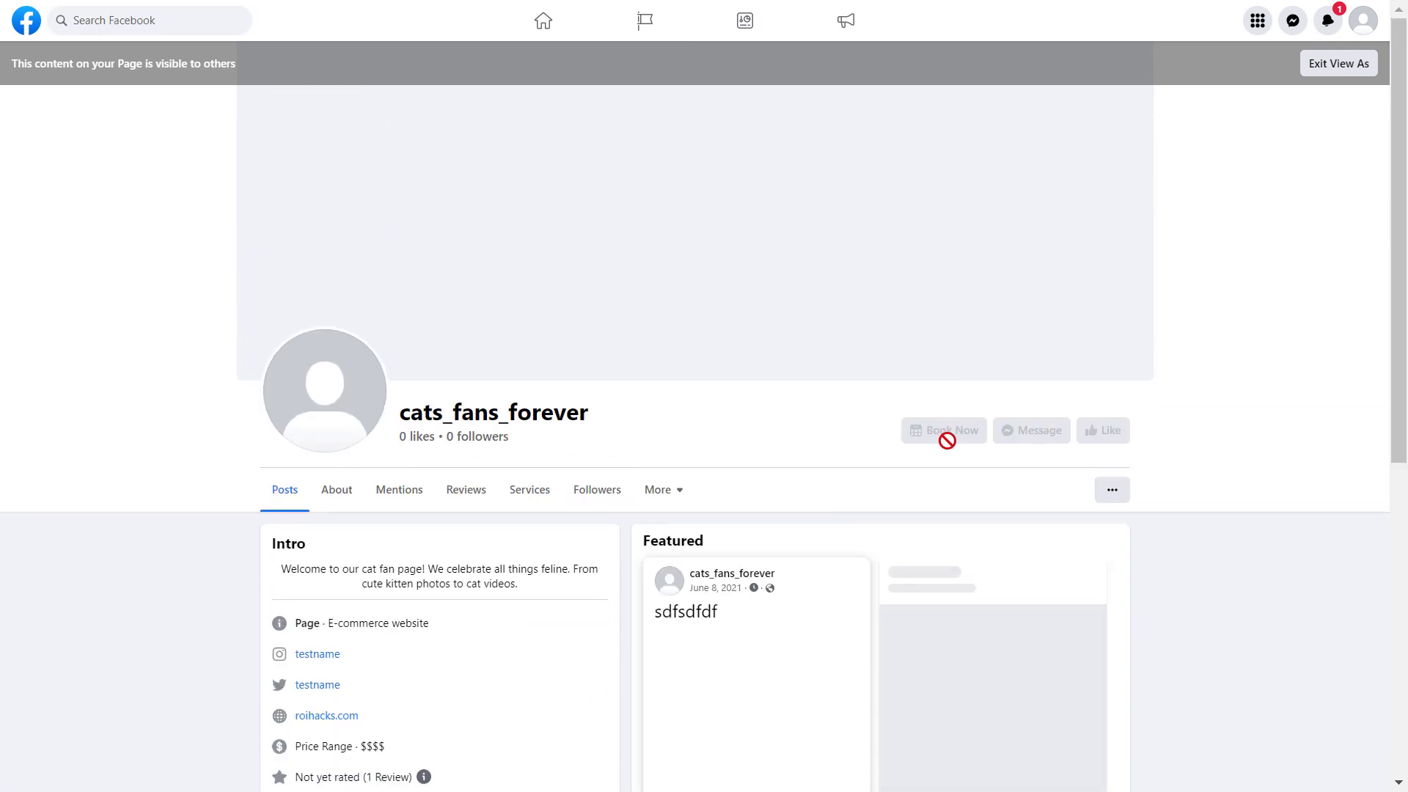
mouse_move(965, 427)
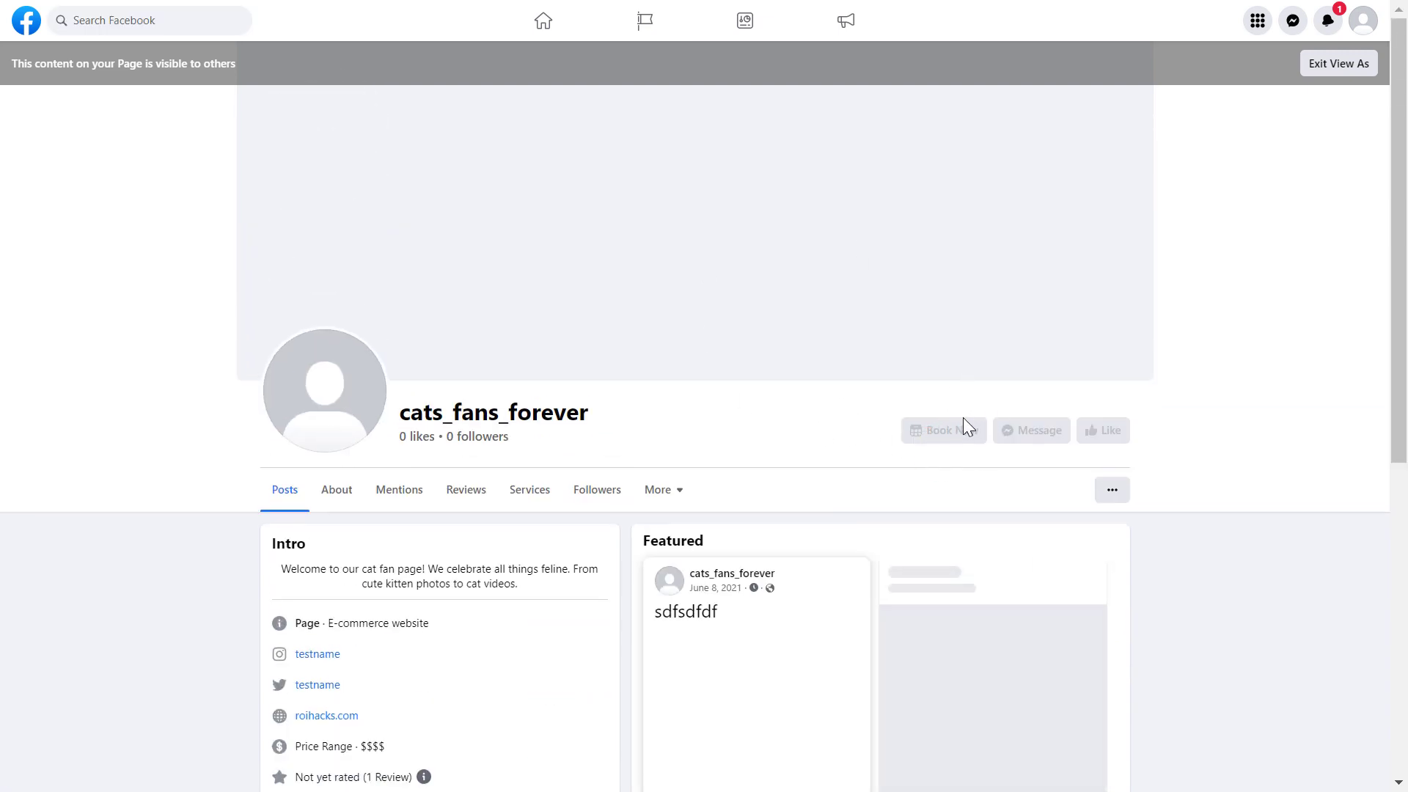
mouse_move(898, 436)
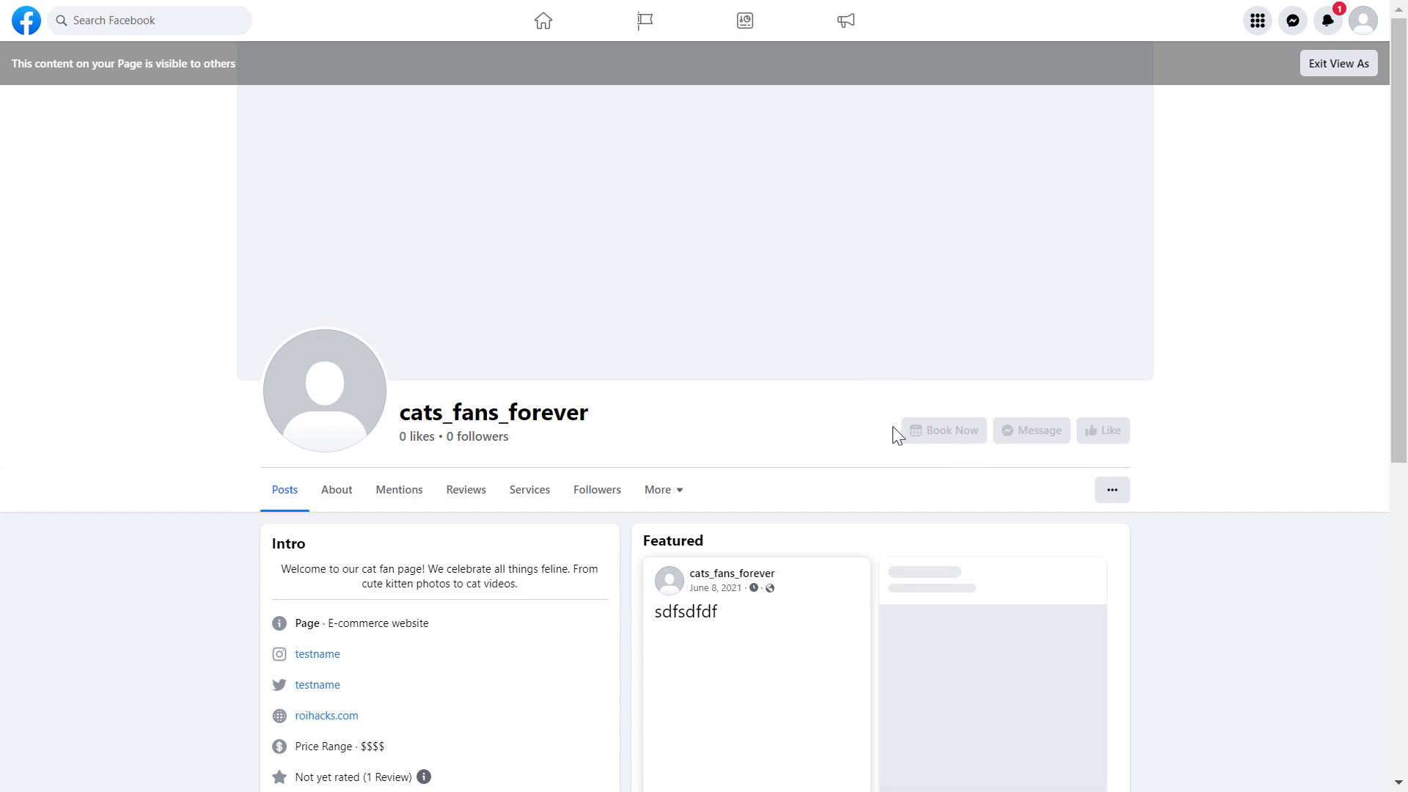
mouse_move(476, 424)
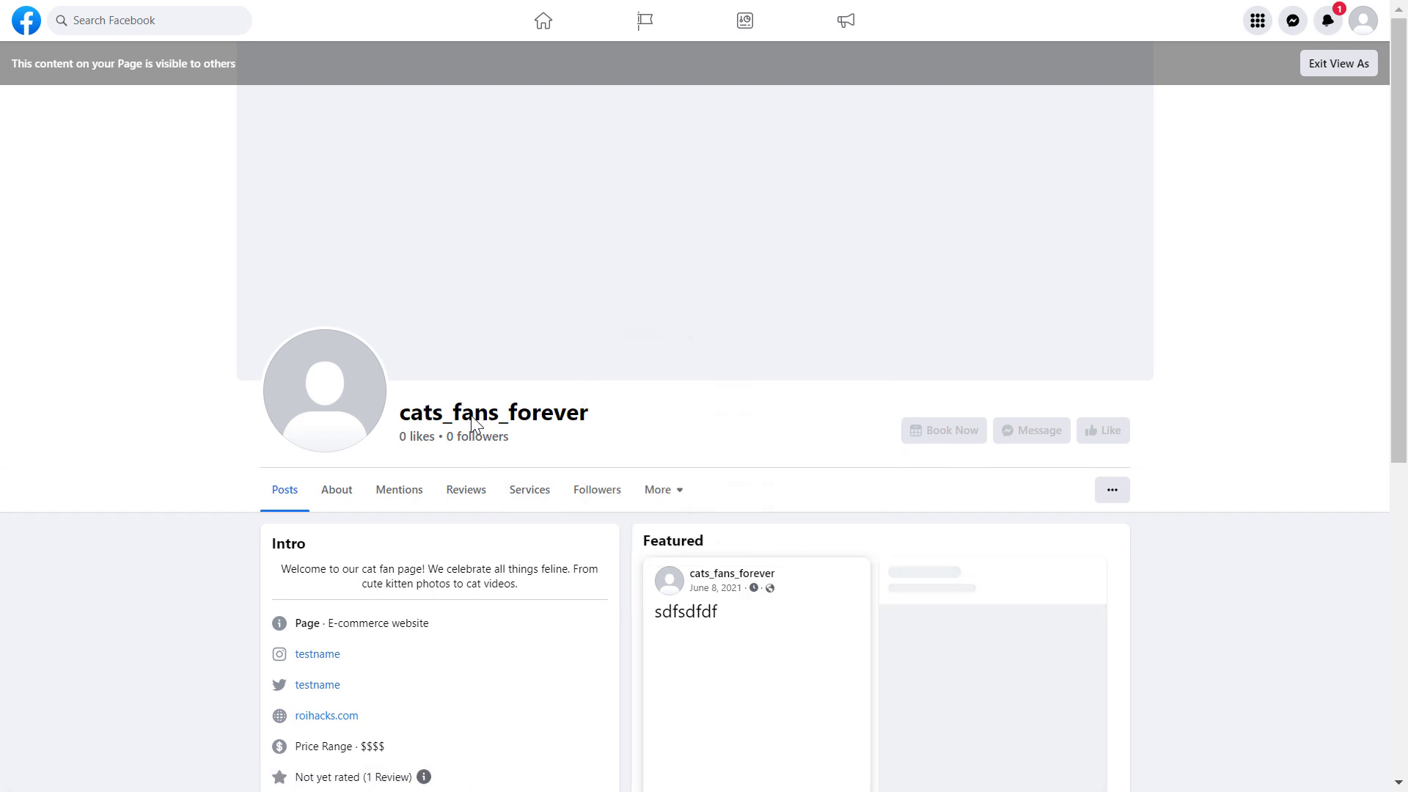
mouse_move(821, 403)
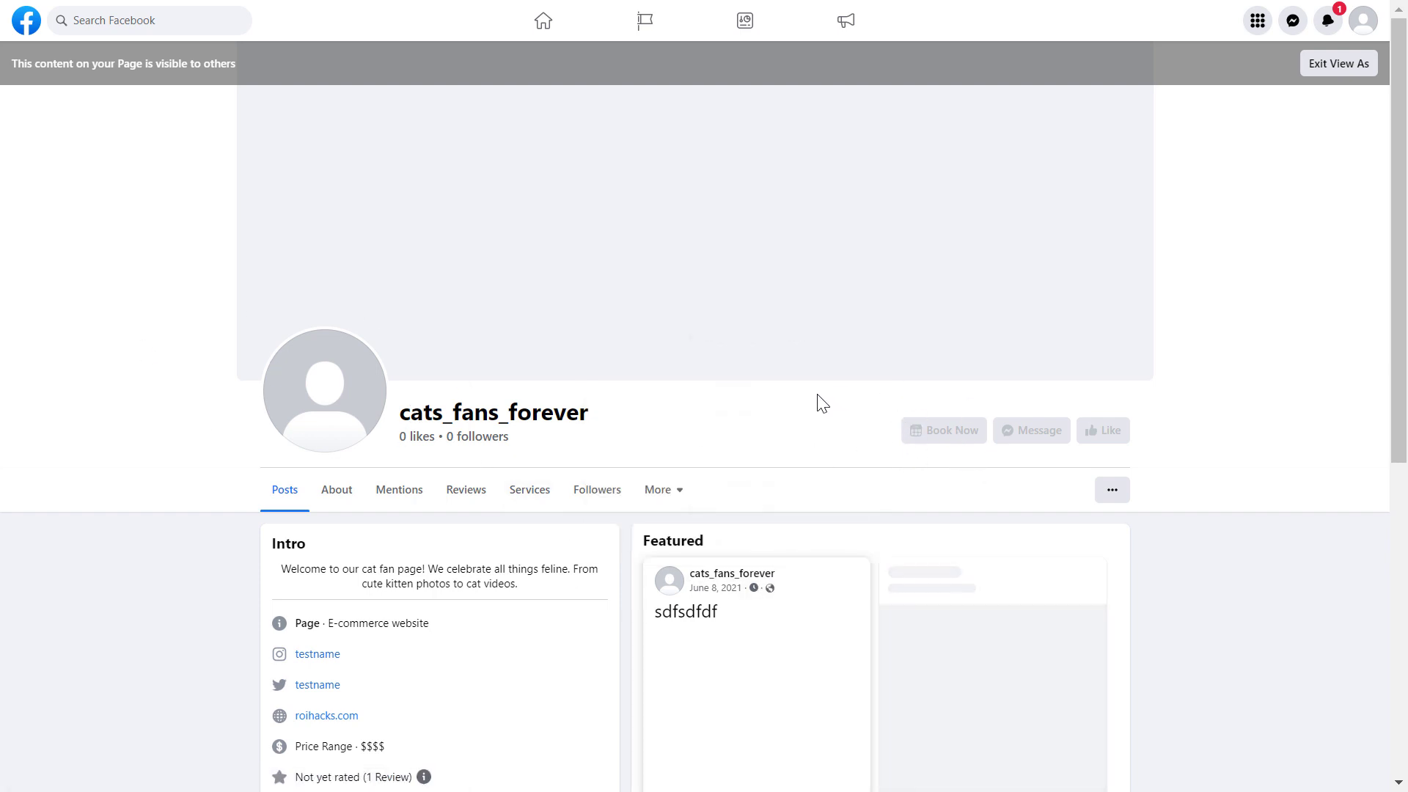